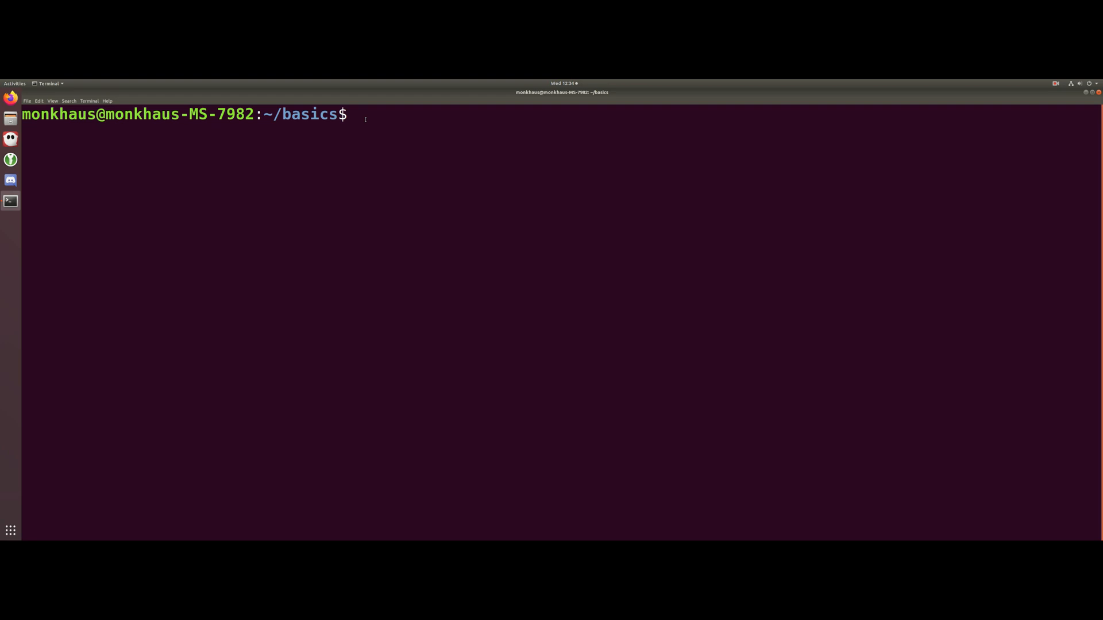
# Step: From the terminal, open an empty basics.py in Emacs for editing
pyautogui.write('python3 basics.py')
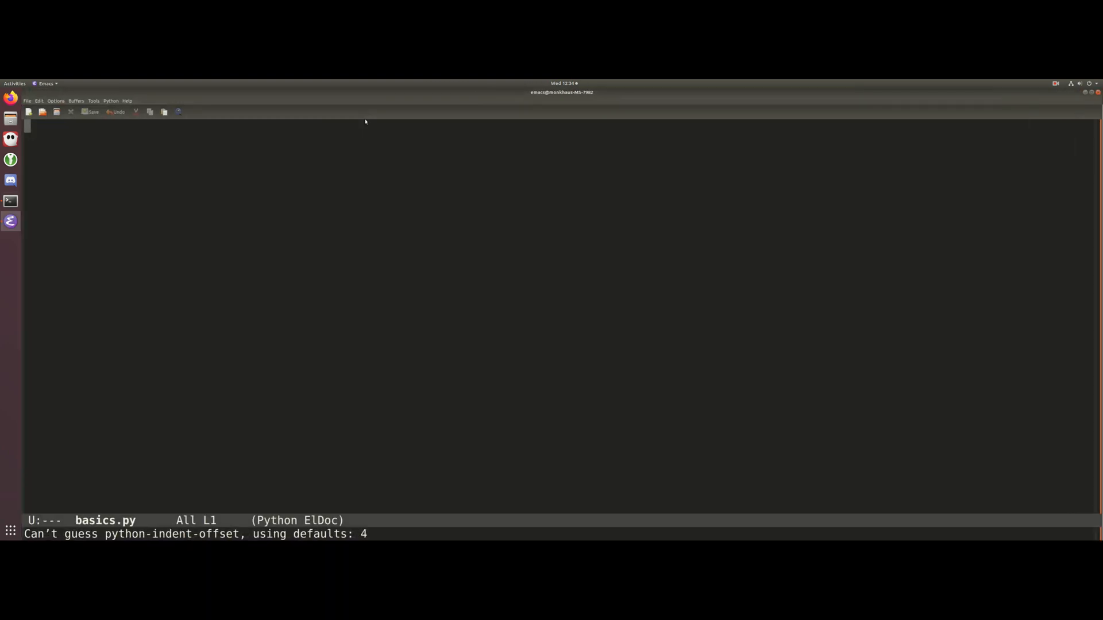
# Step: Add a blank line, then the assignment x = 100 at the top of basics.py
pyautogui.press('Return')
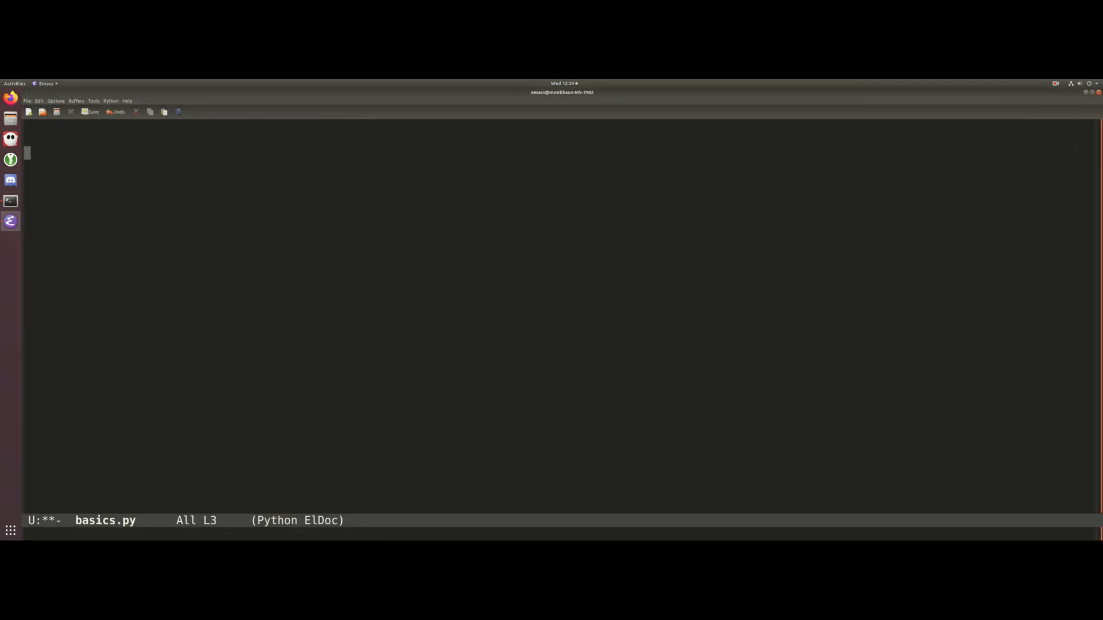
pyautogui.write('x = 1')
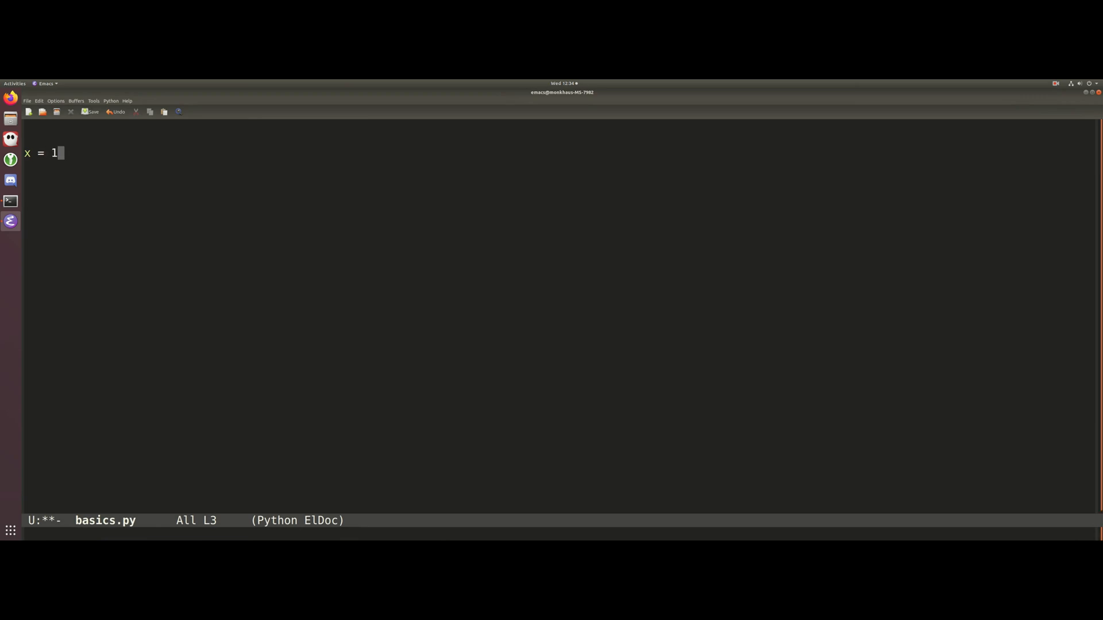
pyautogui.write('00')
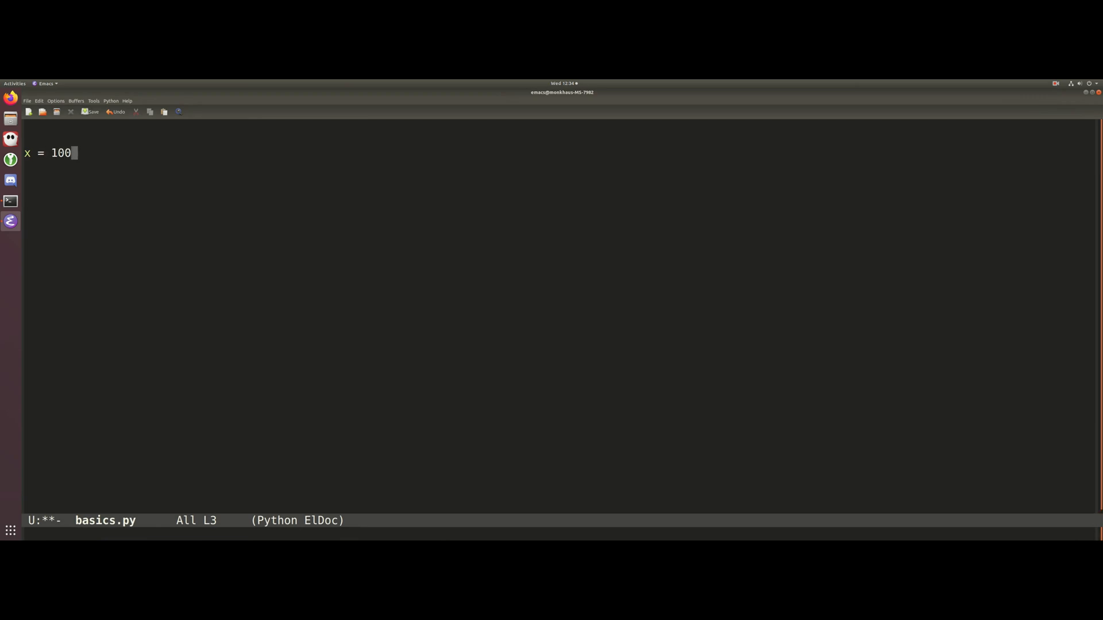
pyautogui.press('Return')
pyautogui.write('#')
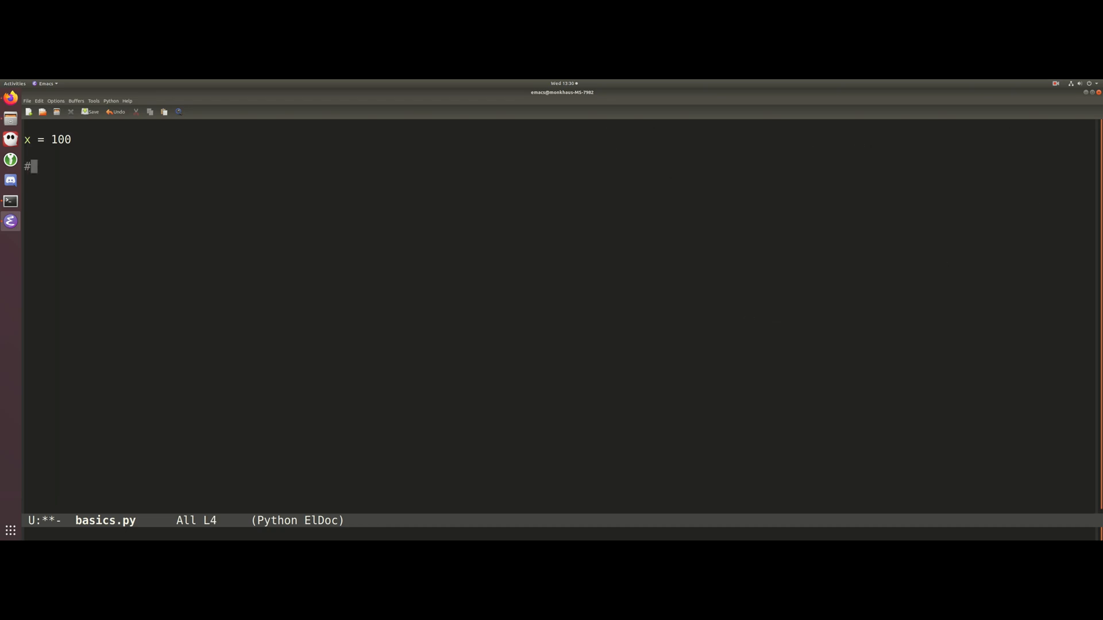
# Step: Write a '# list()' section with my_list = list(range(x)) and print(my_list)
pyautogui.write('list()')
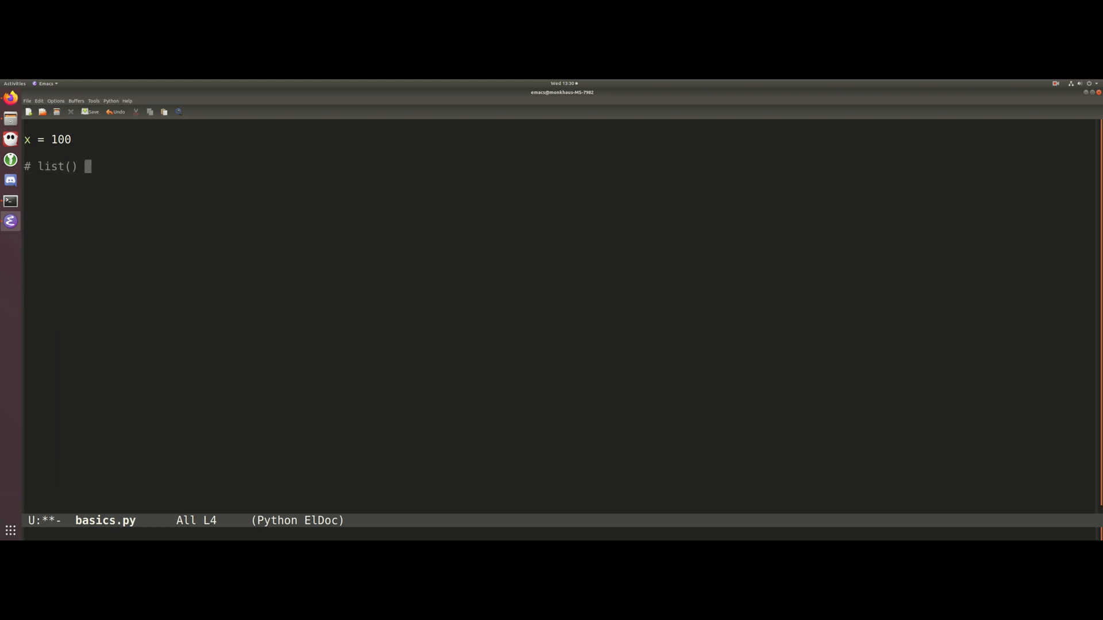
pyautogui.write('my_list = list(')
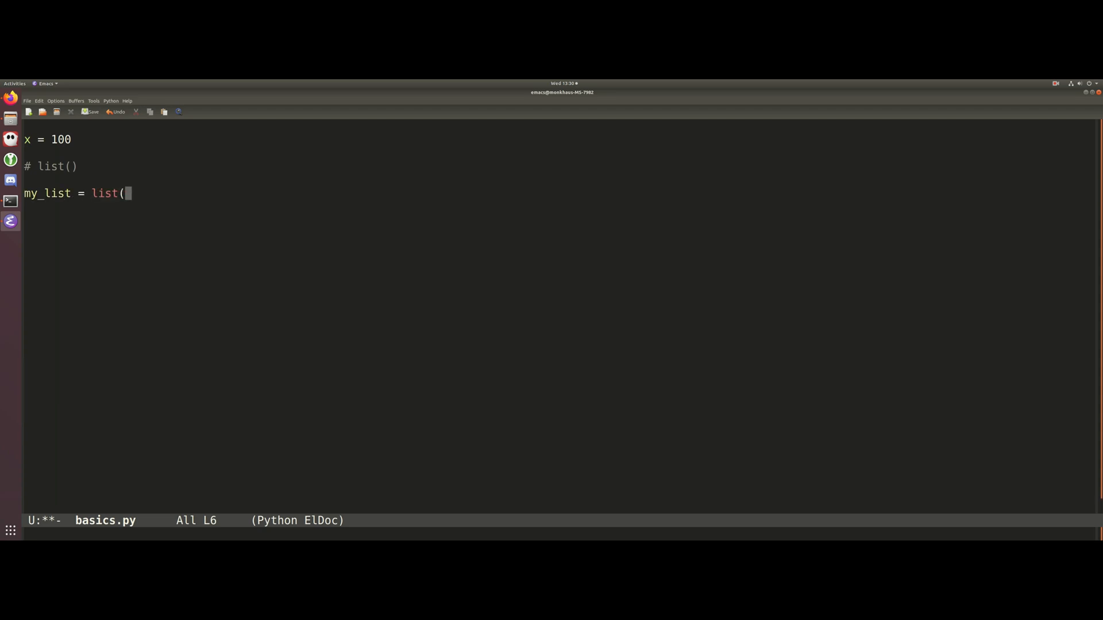
pyautogui.write(')')
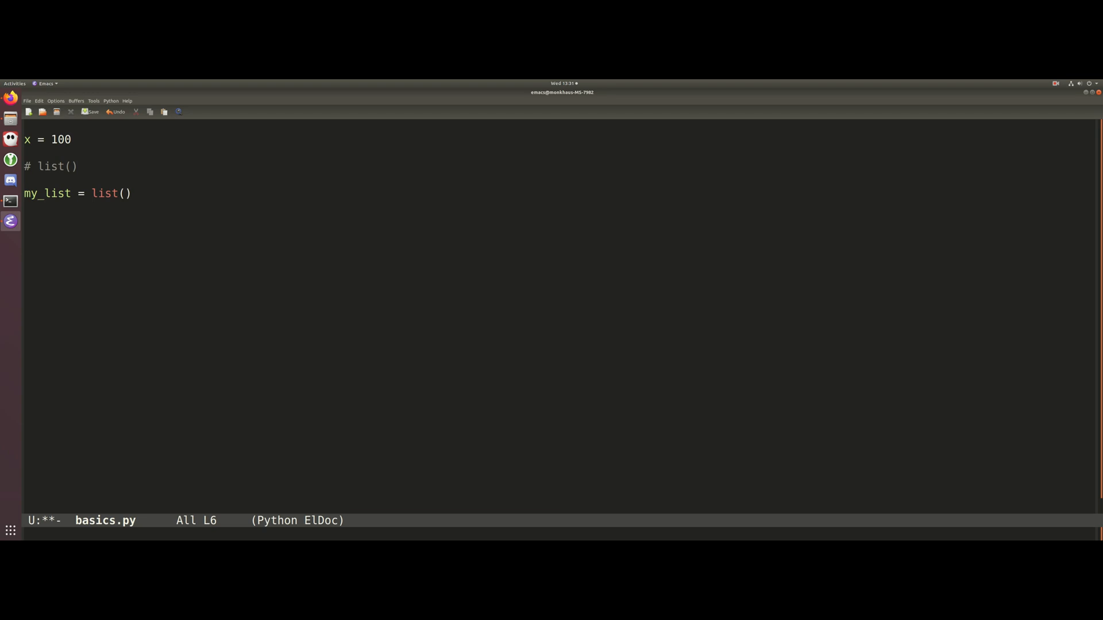
pyautogui.write('range')
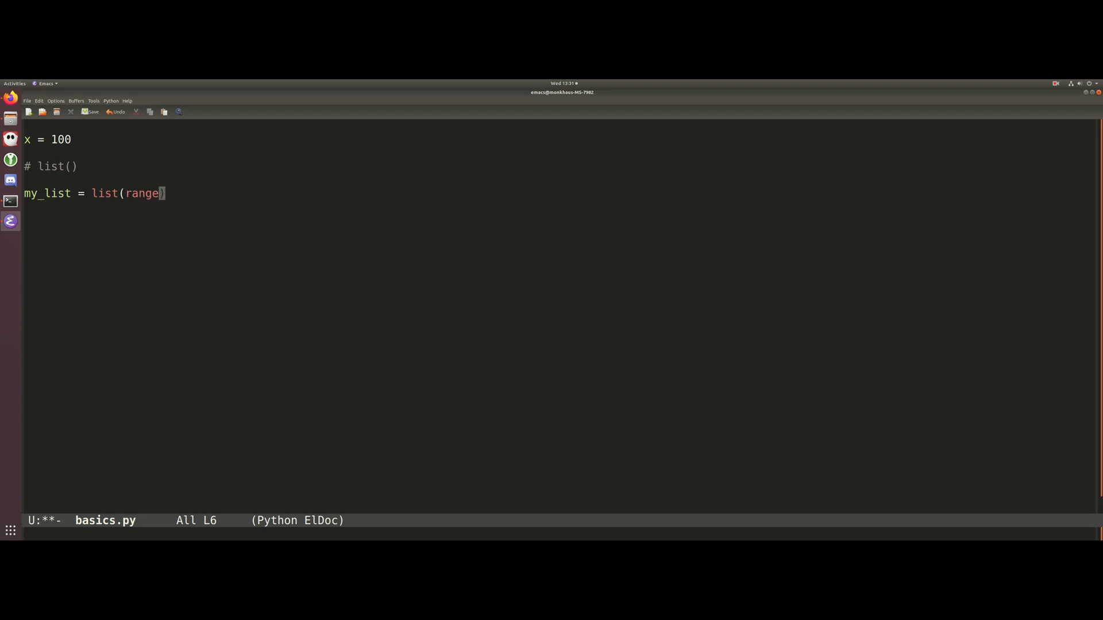
pyautogui.write('(')
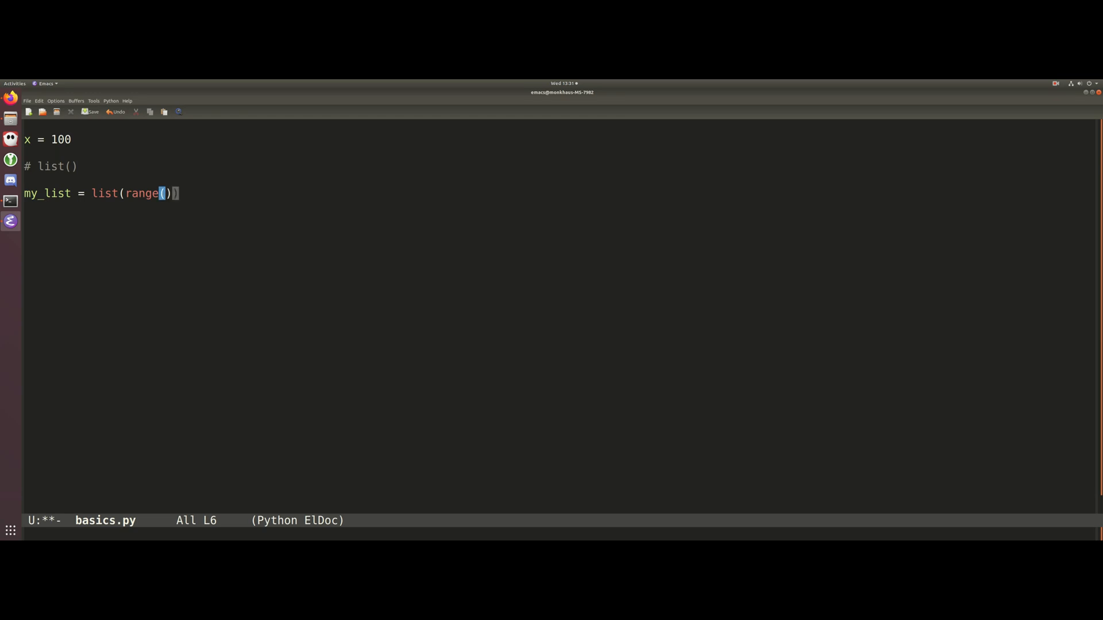
pyautogui.write('x')
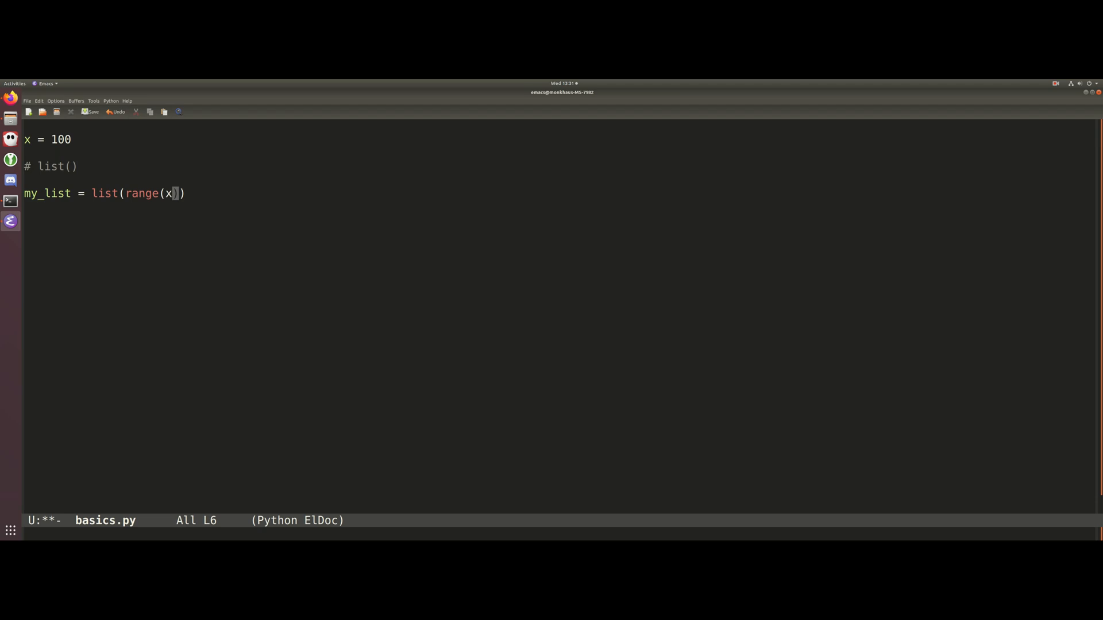
pyautogui.press('Right')
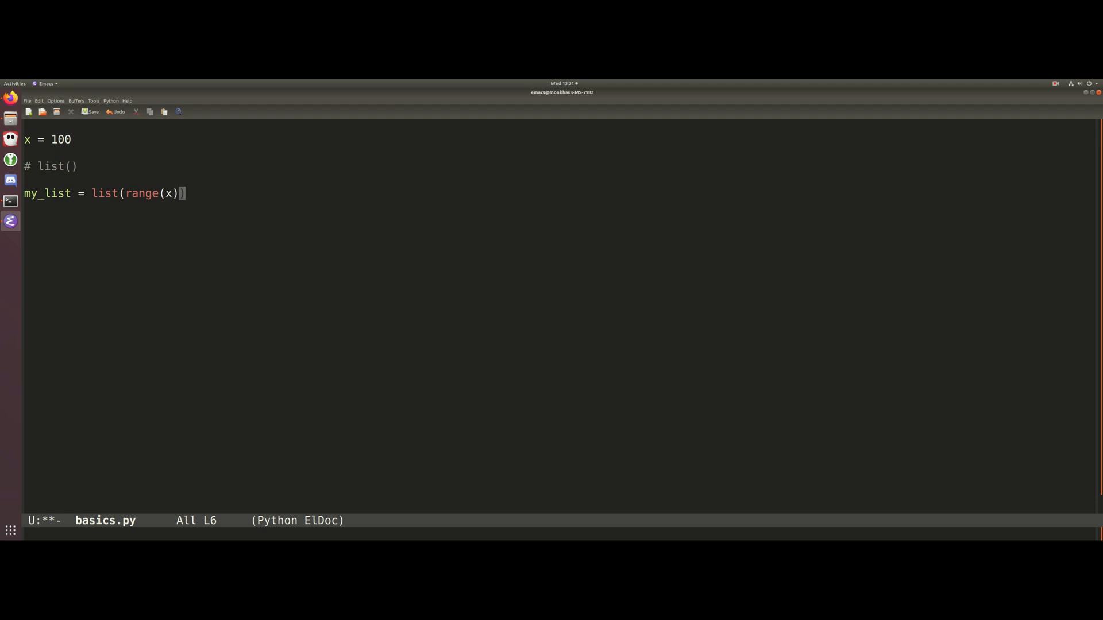
pyautogui.press('Return')
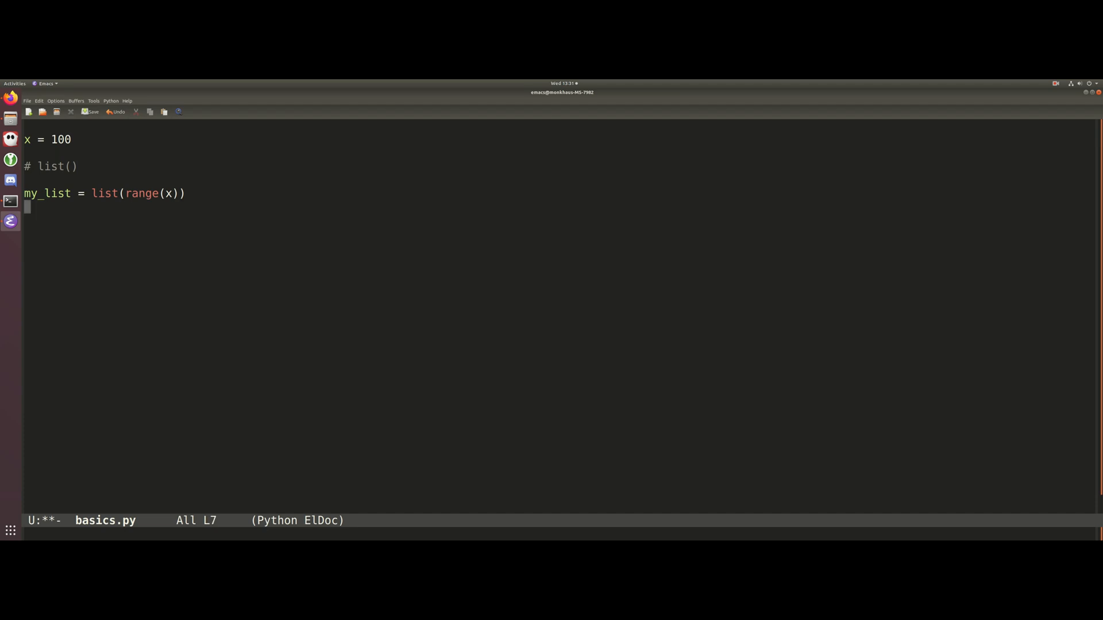
pyautogui.write('print(')
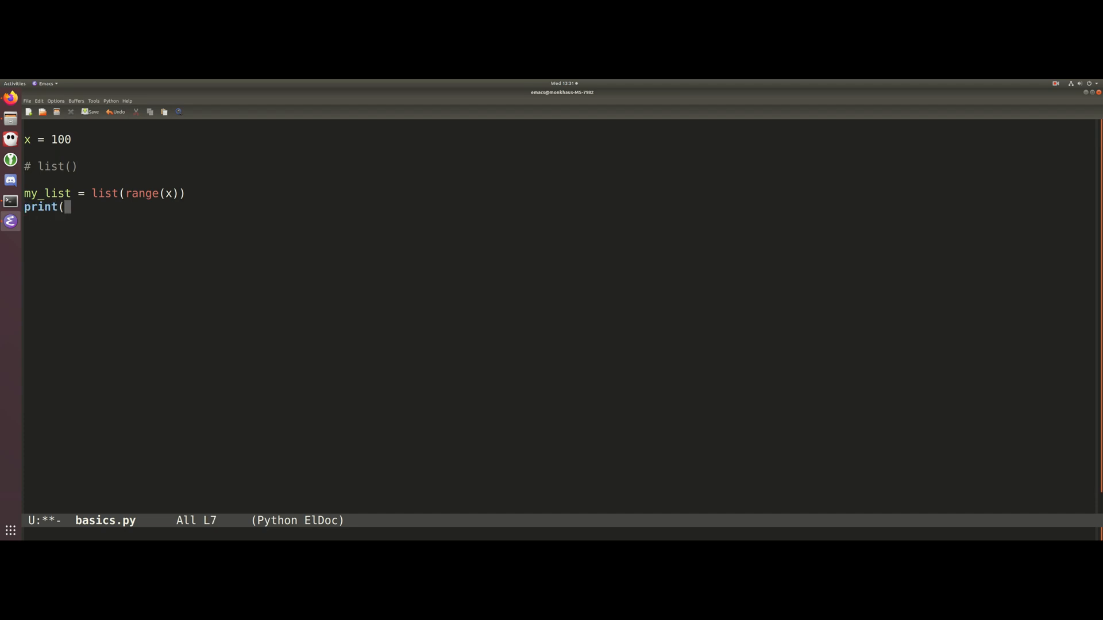
pyautogui.write('my')
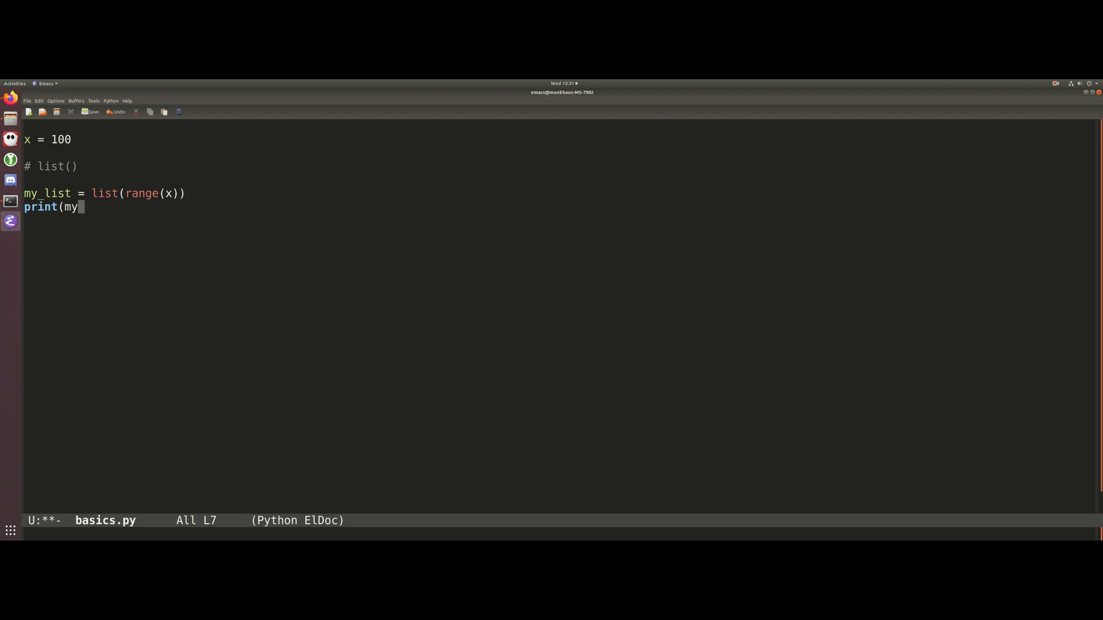
pyautogui.write('_list)')
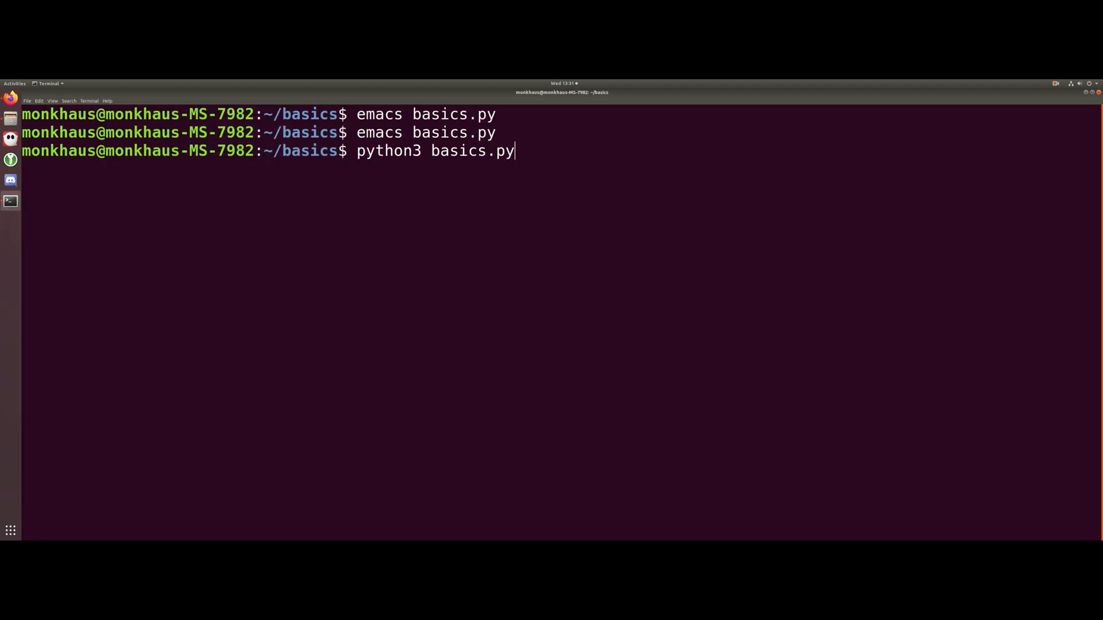
# Step: Run python3 basics.py in the terminal
pyautogui.press('Return')
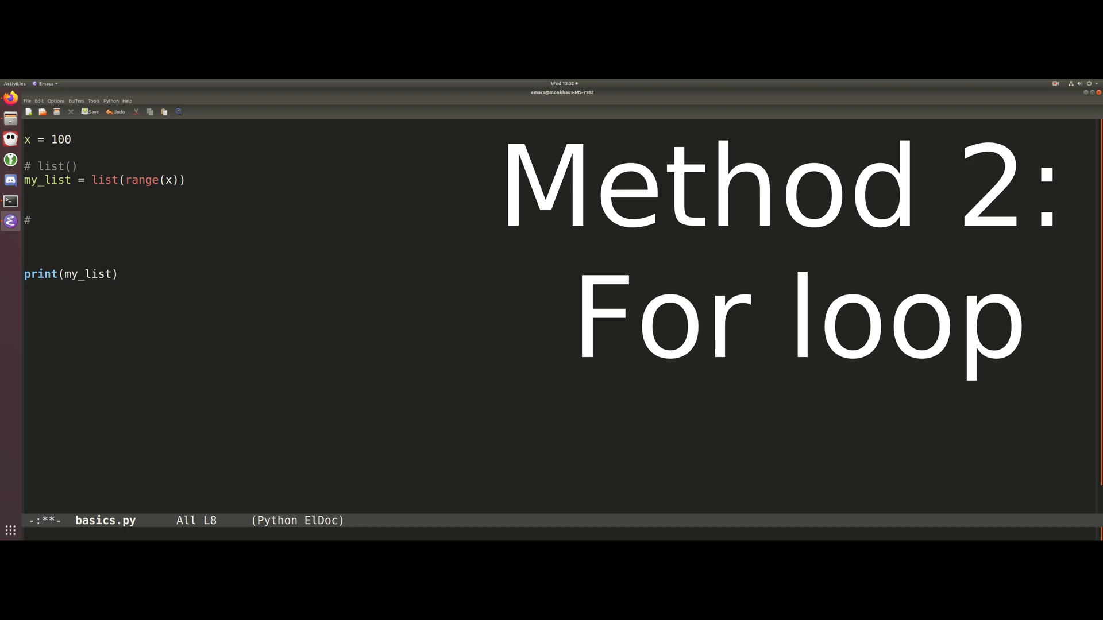
# Step: Add a '# for loop' section appending each i in range(x) to my_list1, printing my_list1
pyautogui.write('for l')
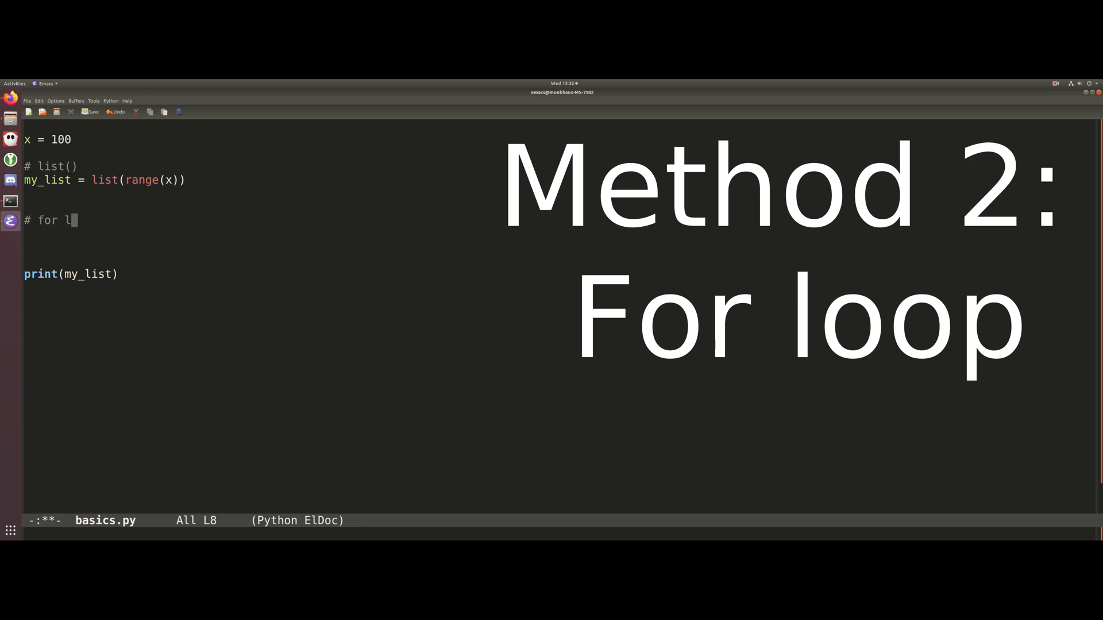
pyautogui.write('oop')
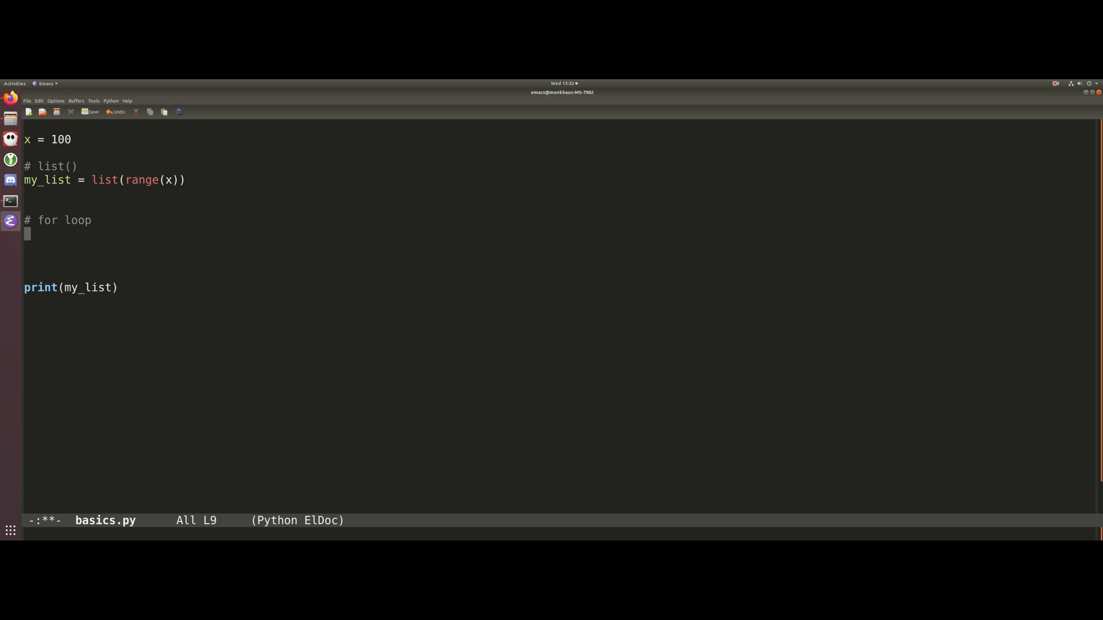
pyautogui.write('my')
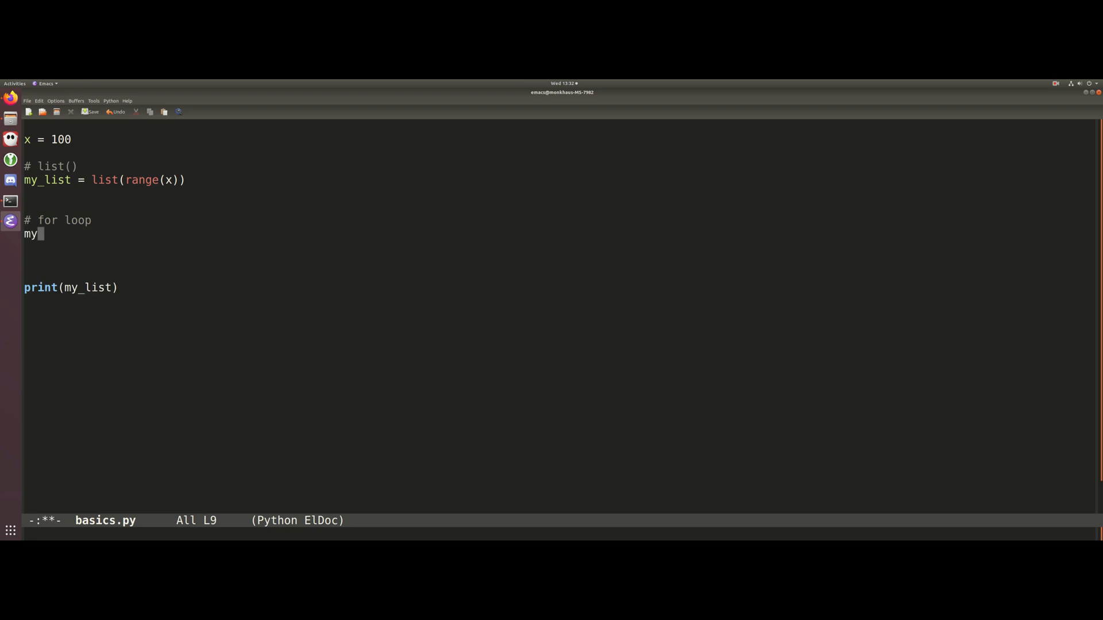
pyautogui.write('_list1 = [')
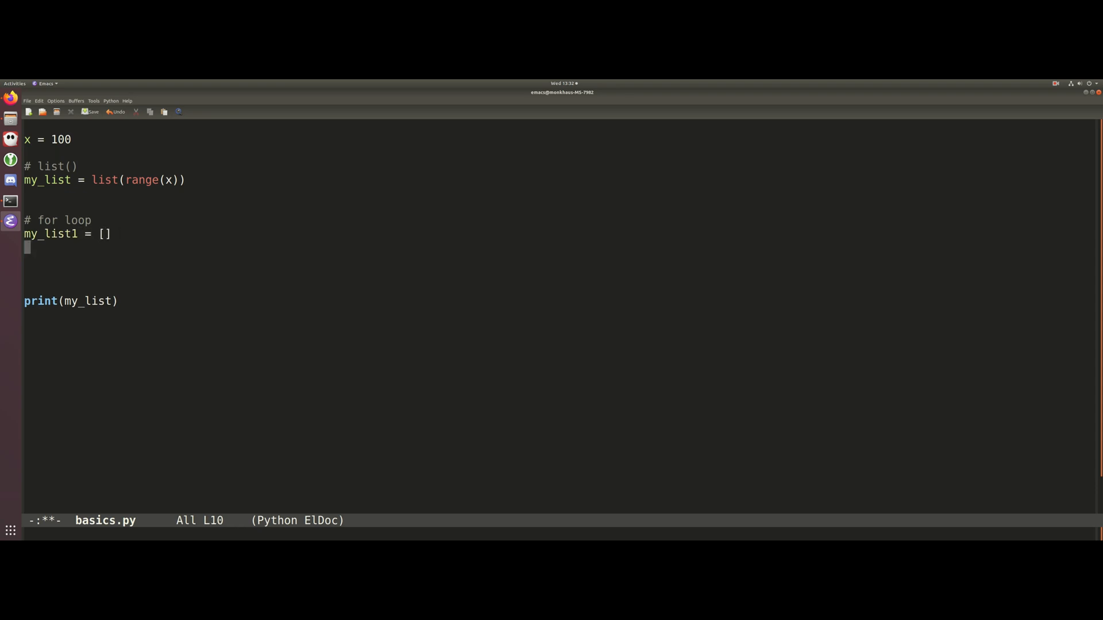
pyautogui.write('for i in range')
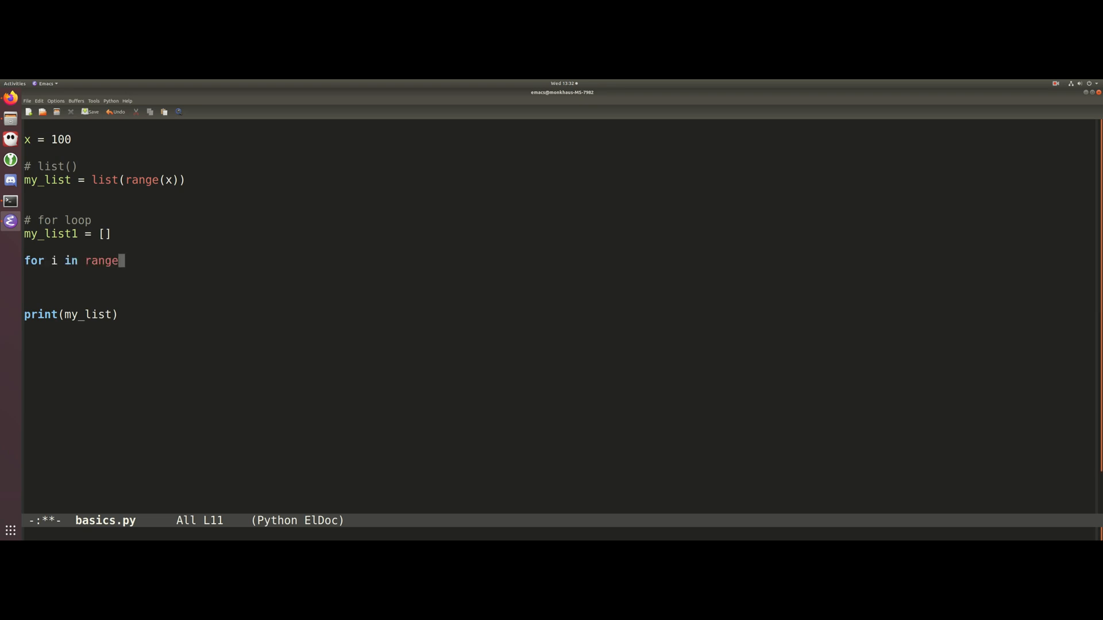
pyautogui.write('(x)')
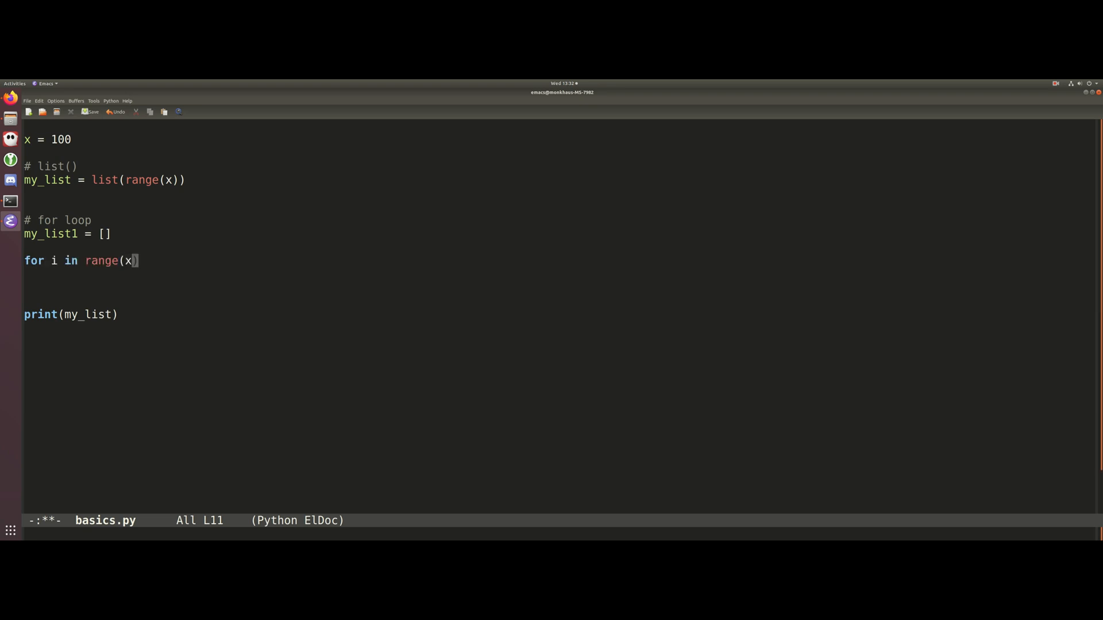
pyautogui.write('):')
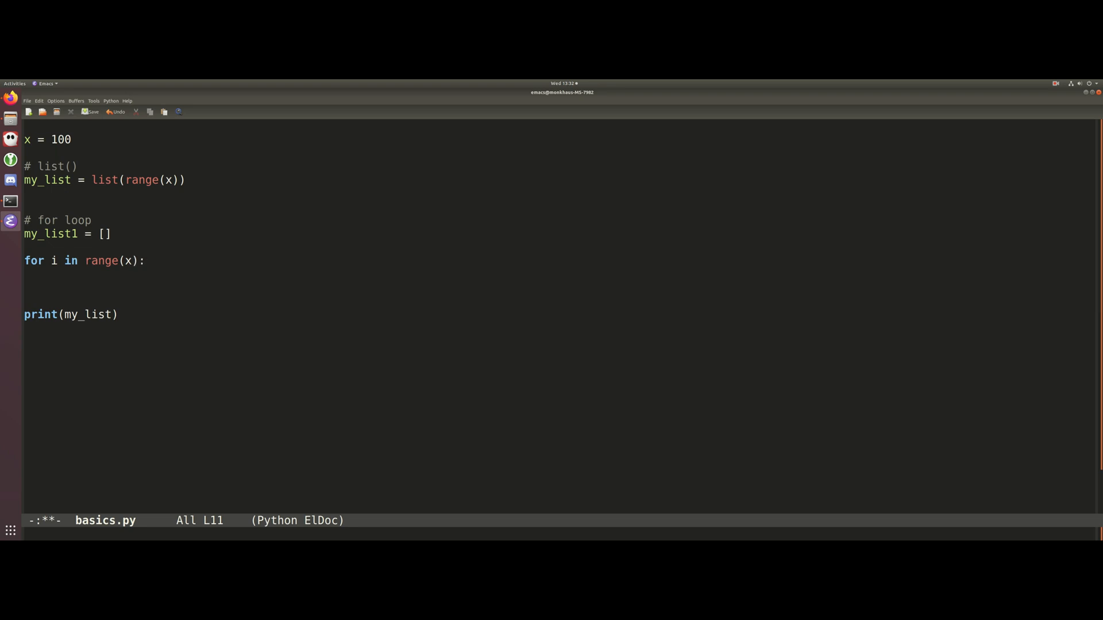
pyautogui.write('my_lis')
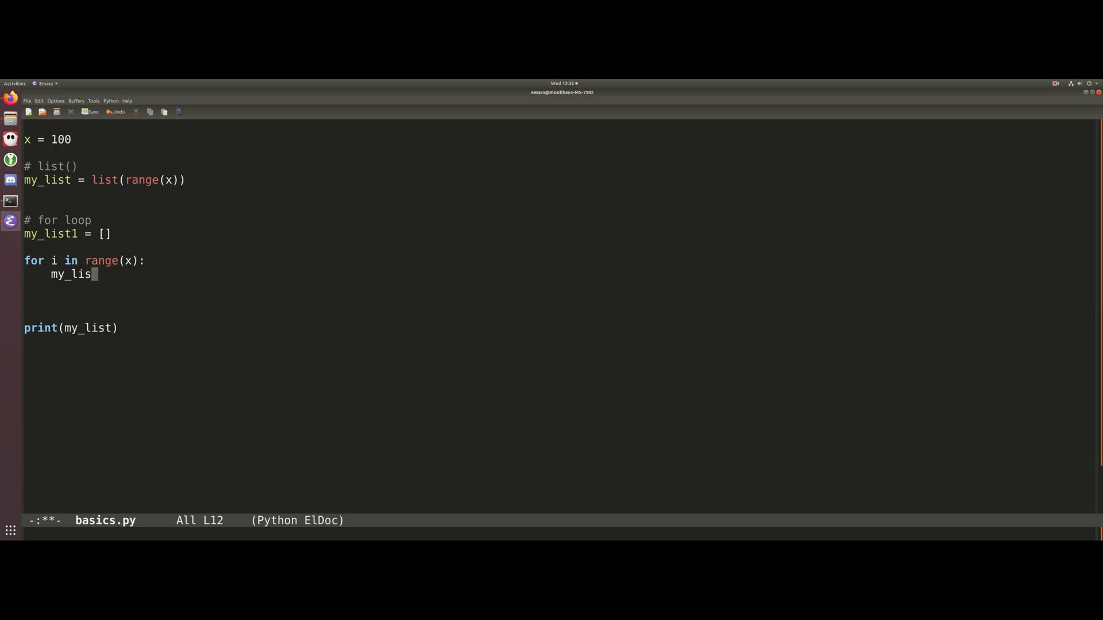
pyautogui.write('t1.app')
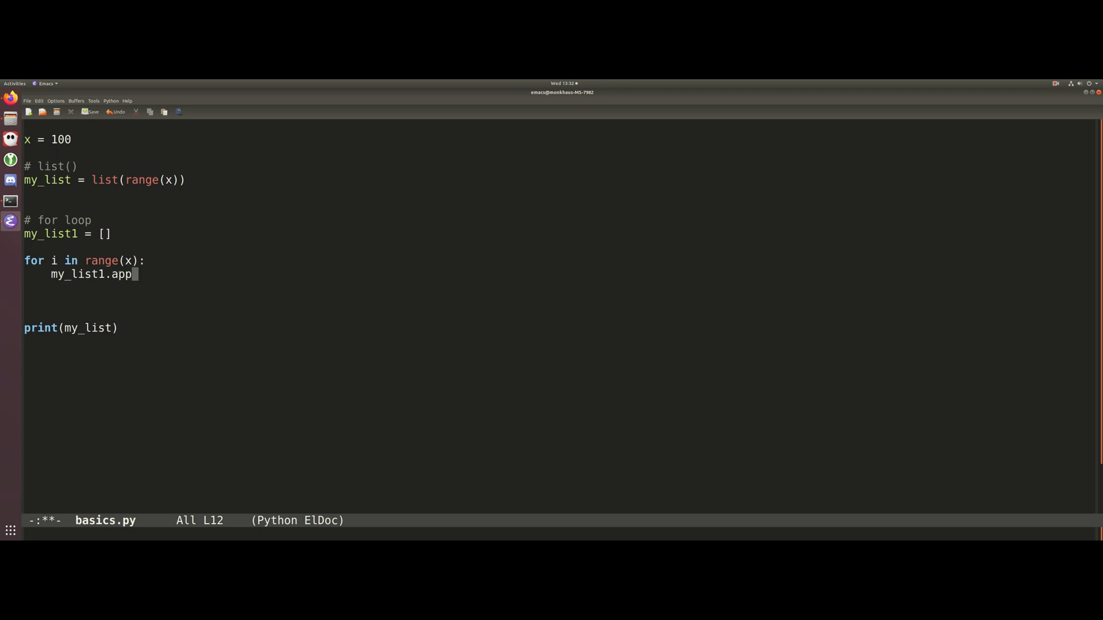
pyautogui.write('end(i)')
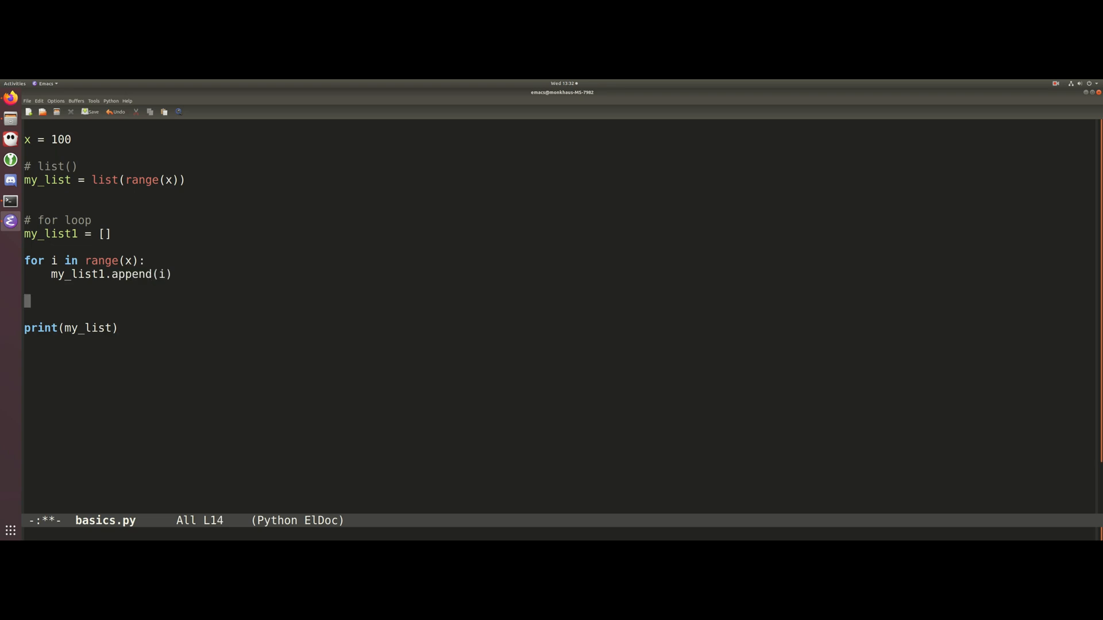
pyautogui.write('1')
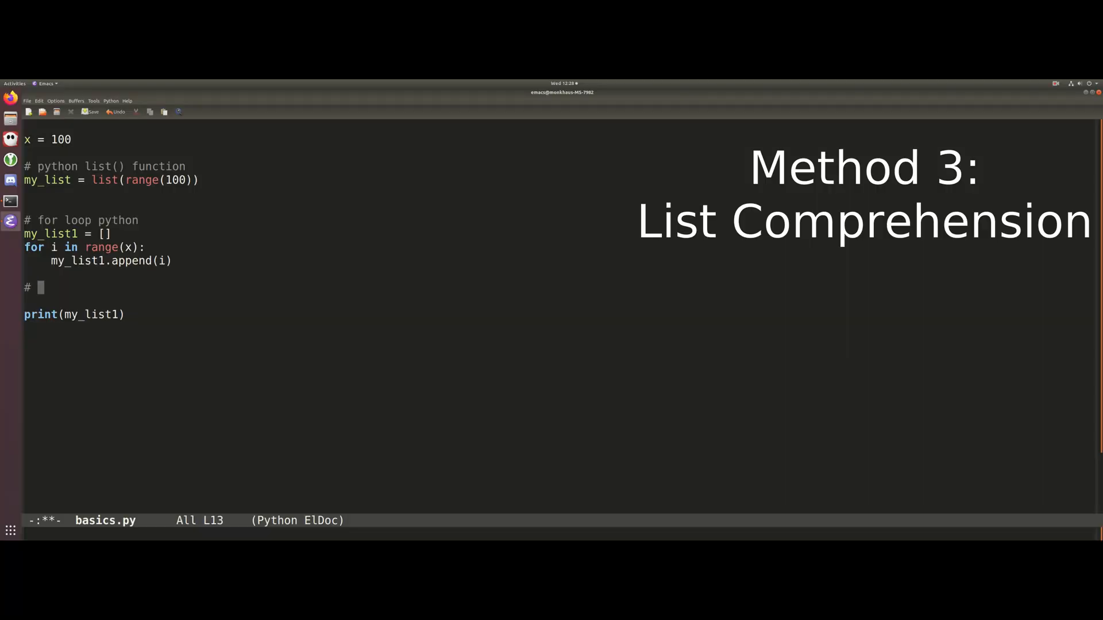
# Step: Write a '# list comprehension' section with my_list2 = [i for i in range(x)]
pyautogui.write('list cp')
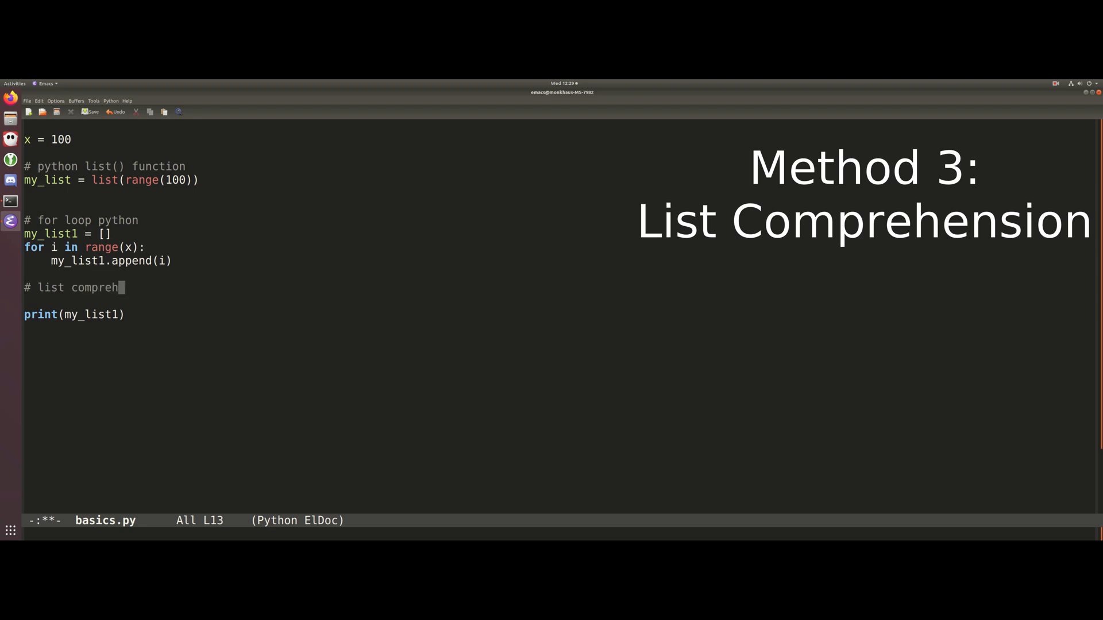
pyautogui.write('e')
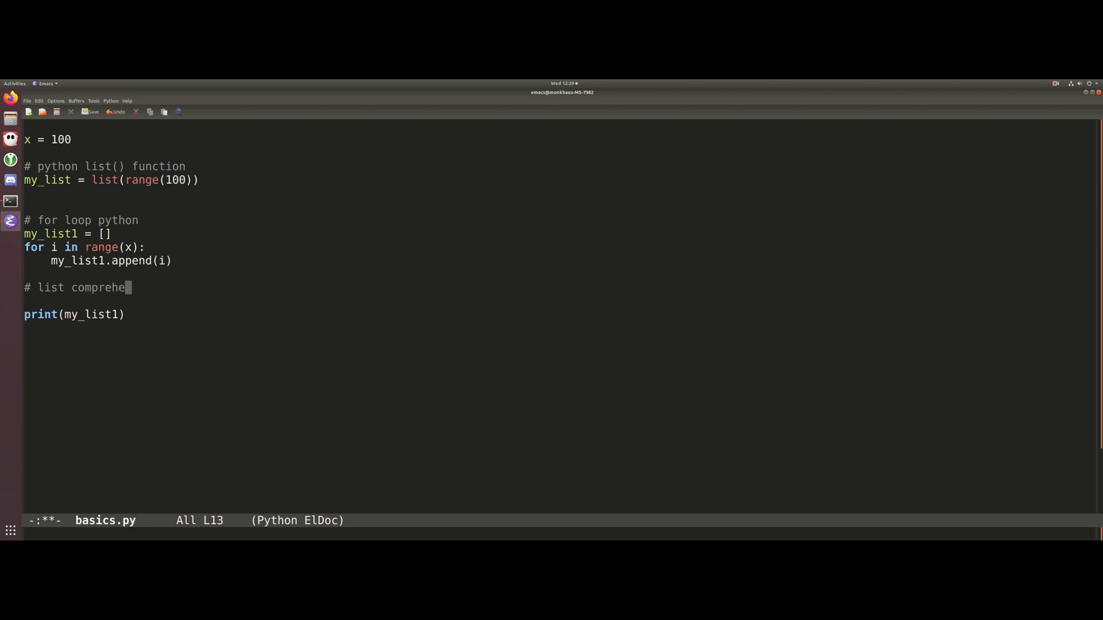
pyautogui.write('nsion')
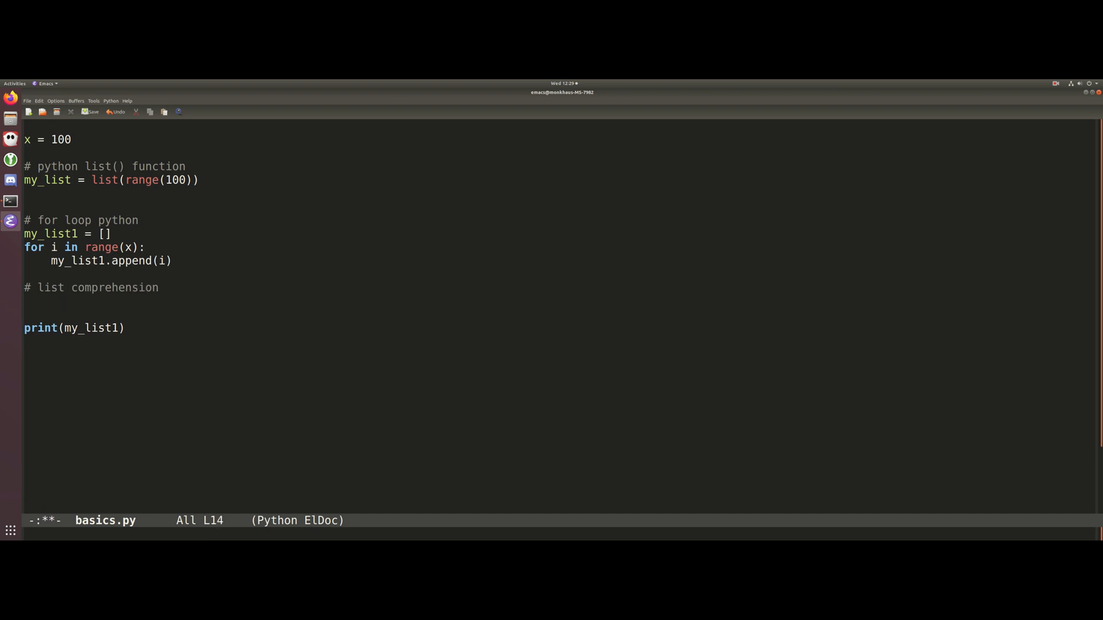
pyautogui.write('m')
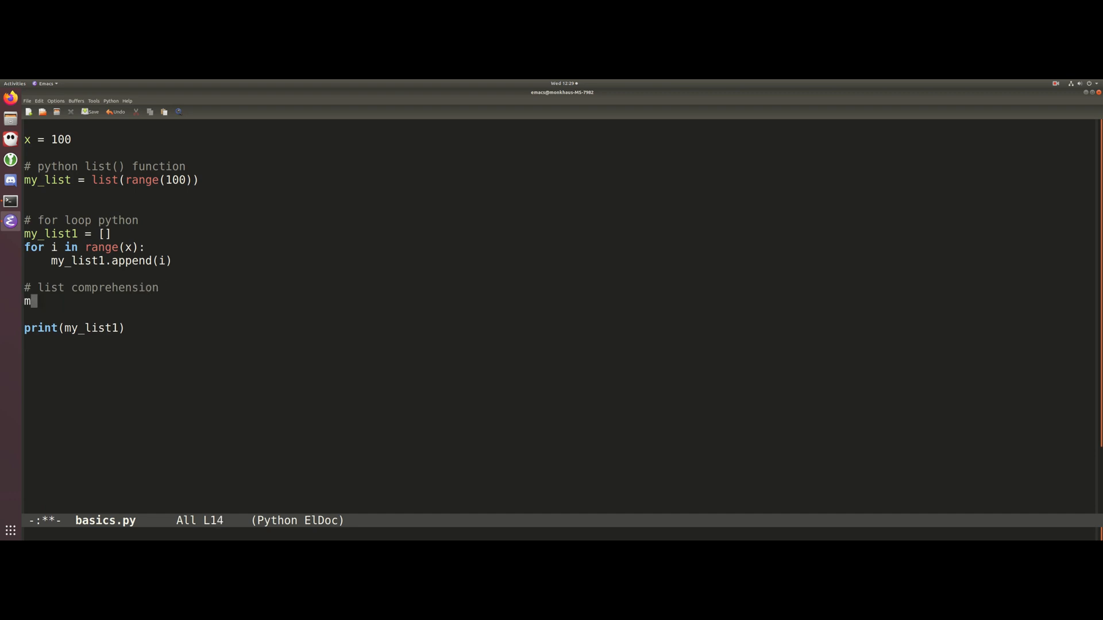
pyautogui.write('y_list2')
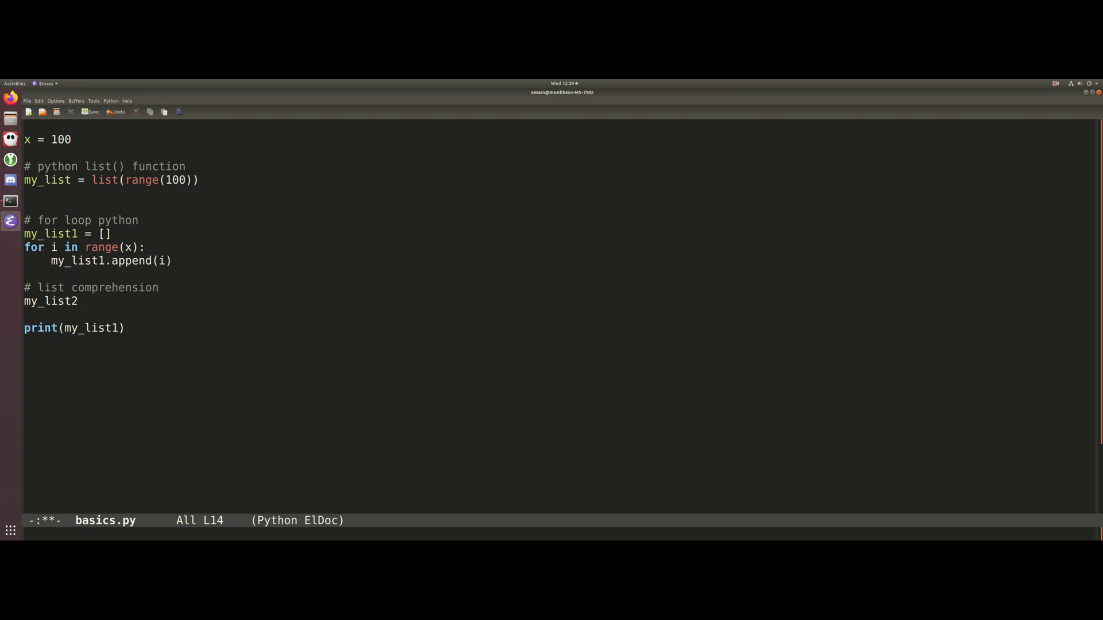
pyautogui.write('= [')
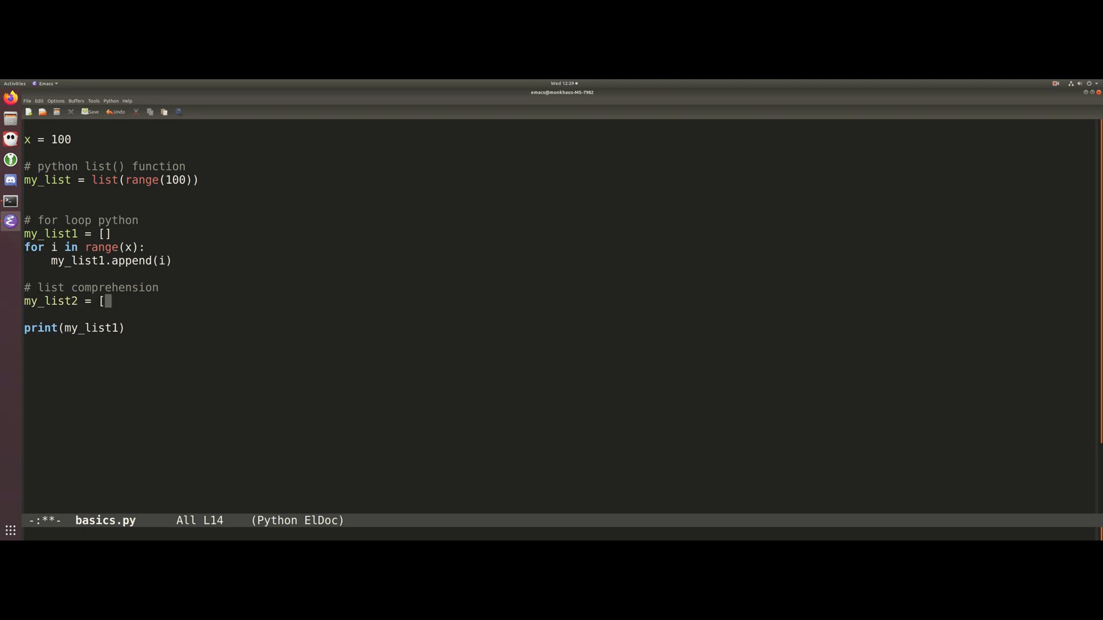
pyautogui.write('i for i in')
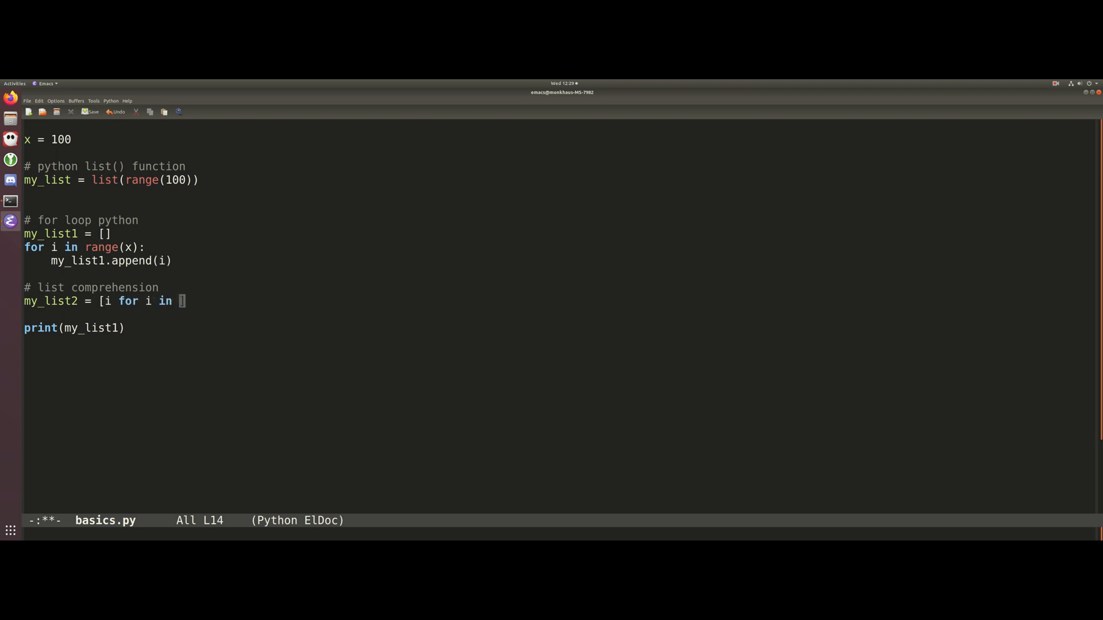
pyautogui.write('range(x)')
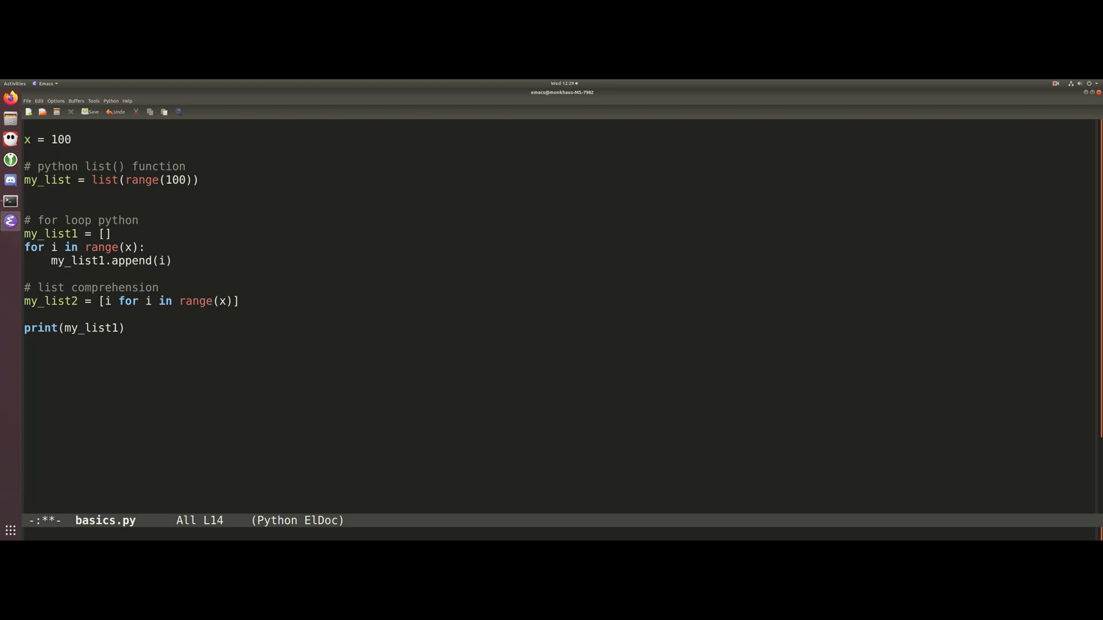
pyautogui.press('Down')
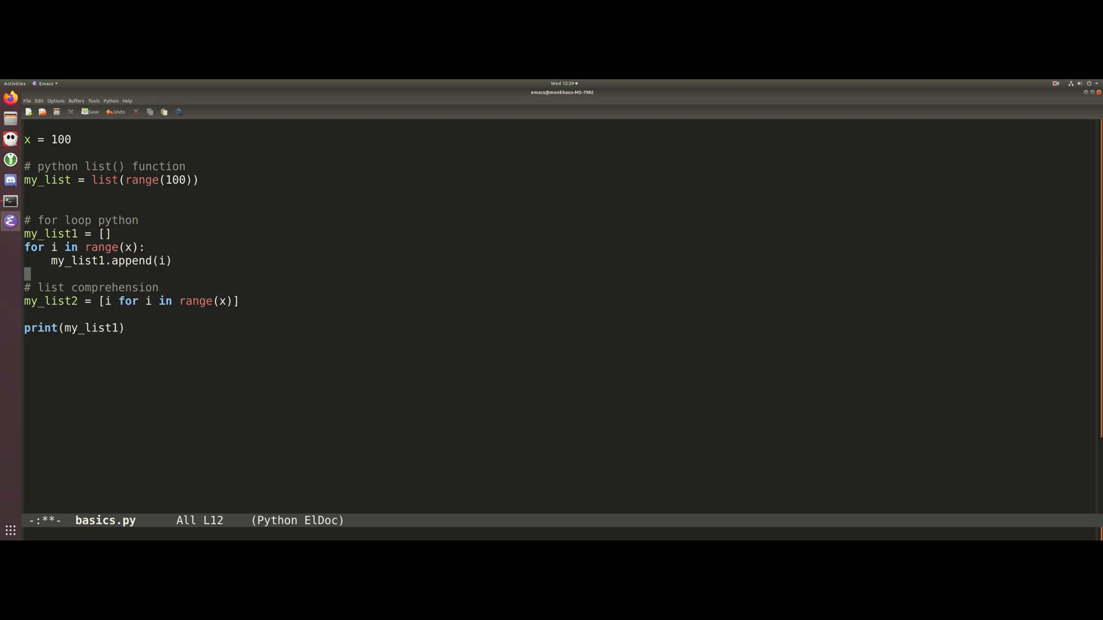
pyautogui.click(120, 301)
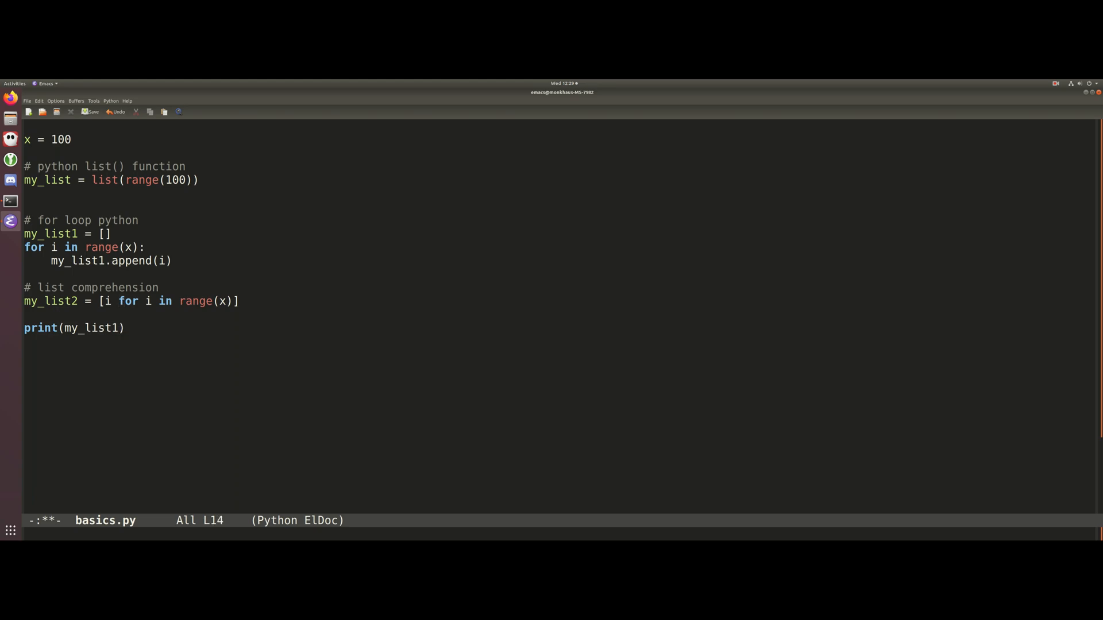
pyautogui.click(118, 220)
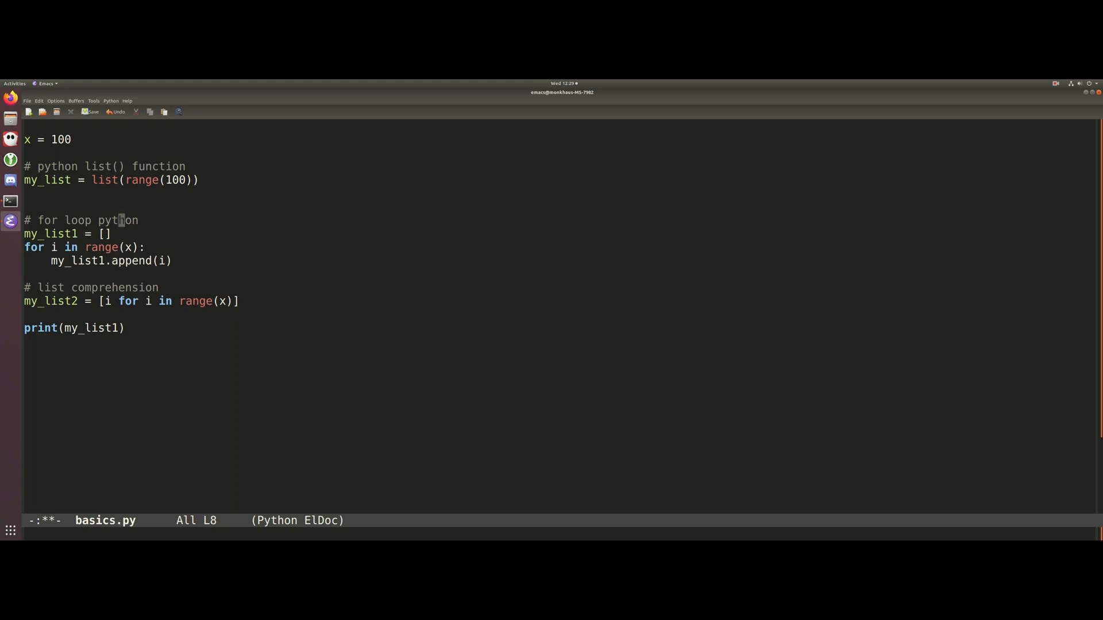
pyautogui.click(121, 328)
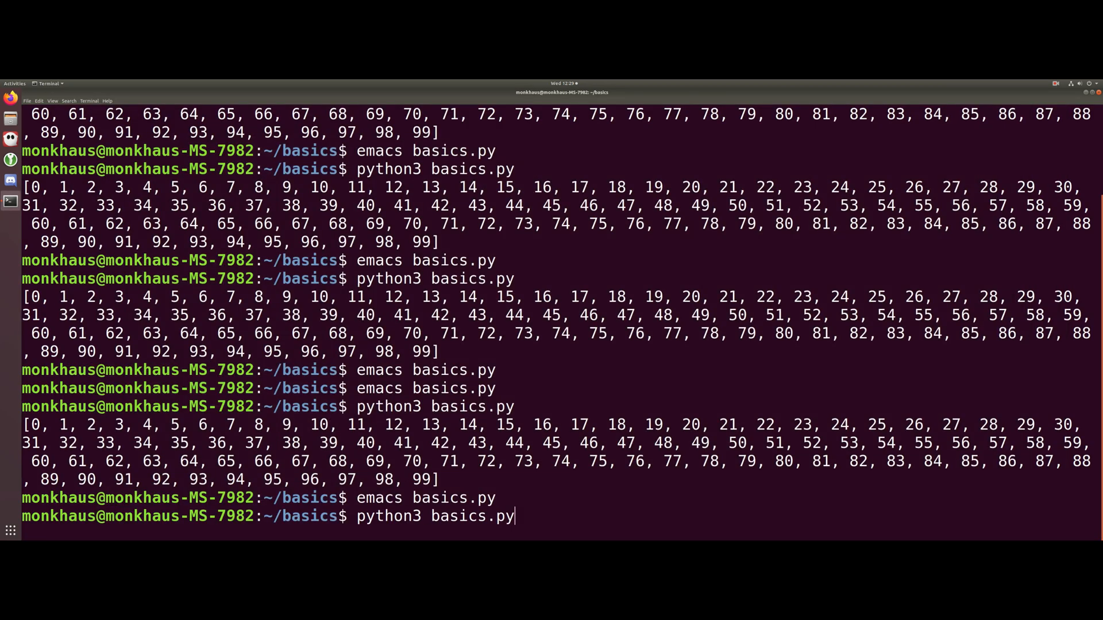
# Step: Run python3 basics.py to print the numbers 0 through 99
pyautogui.press('Return')
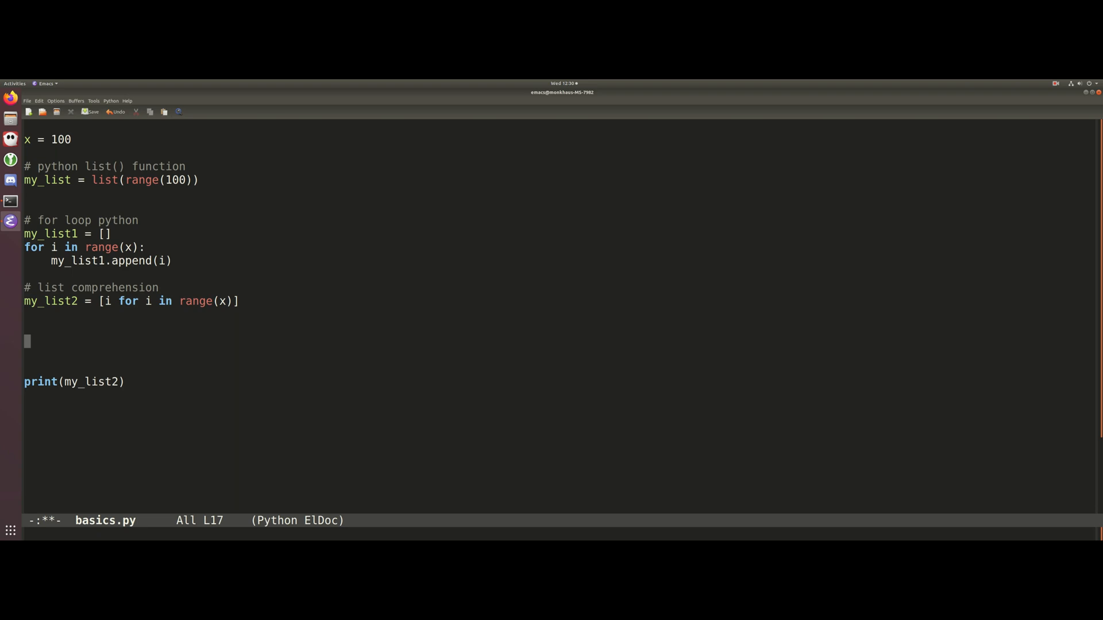
# Step: Add a '# list multiplication' section with my_list3 = [0] * x
pyautogui.write('my_list')
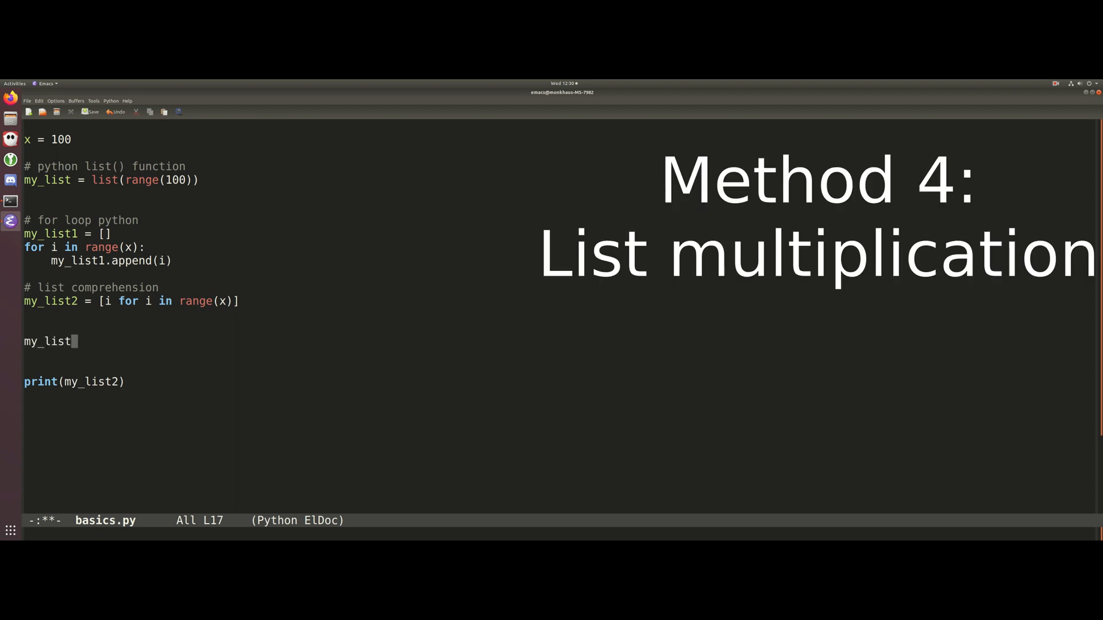
pyautogui.write('3')
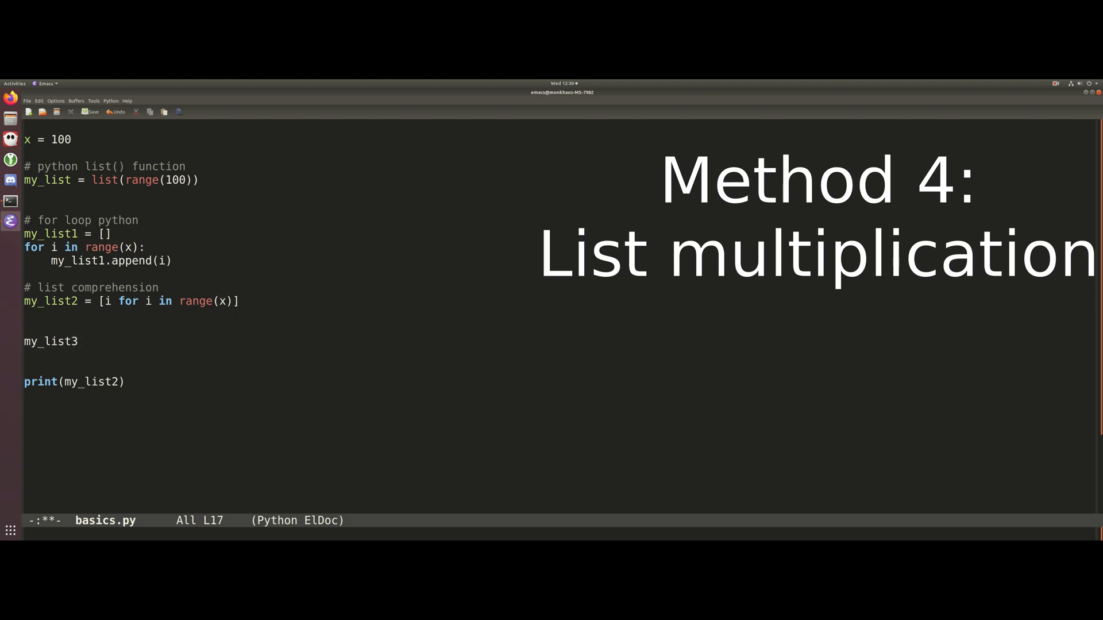
pyautogui.write('#')
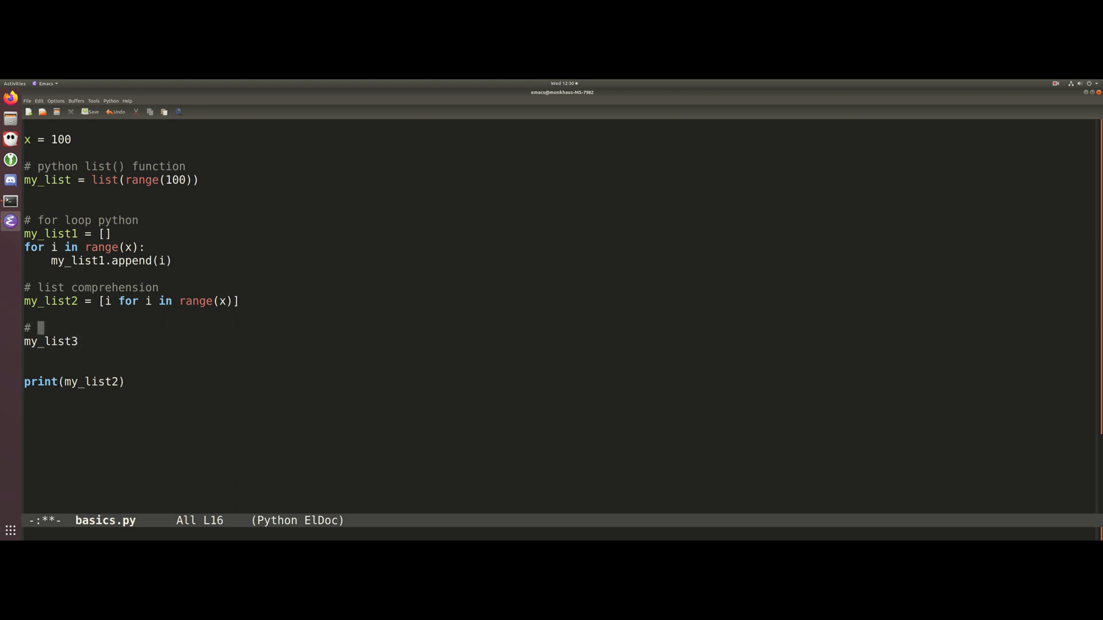
pyautogui.write('list multip')
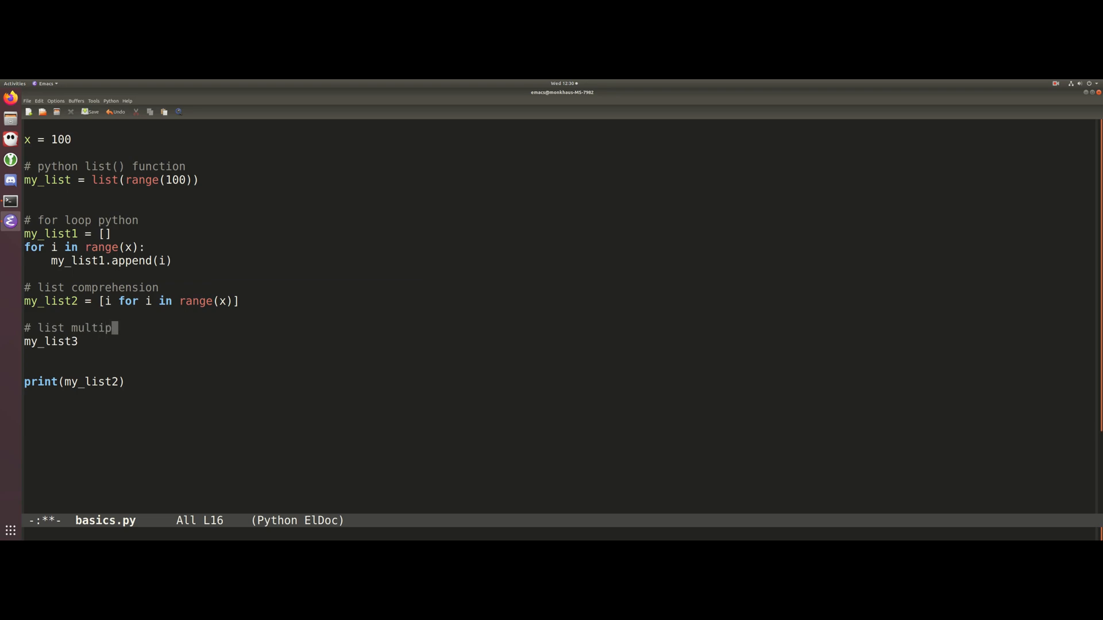
pyautogui.write('licaito')
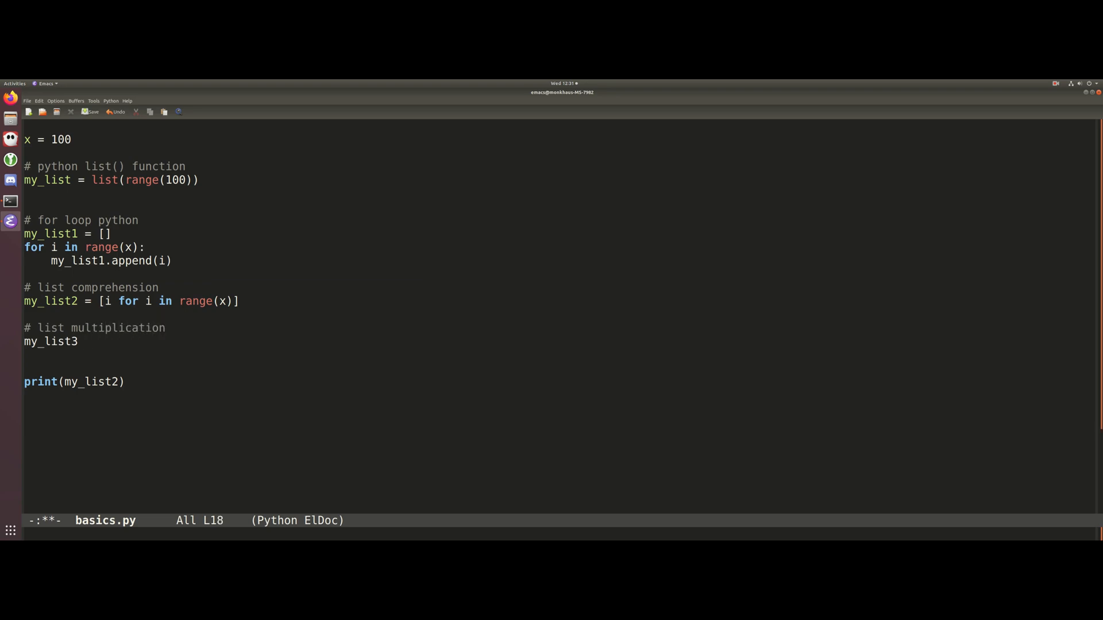
pyautogui.write('= [')
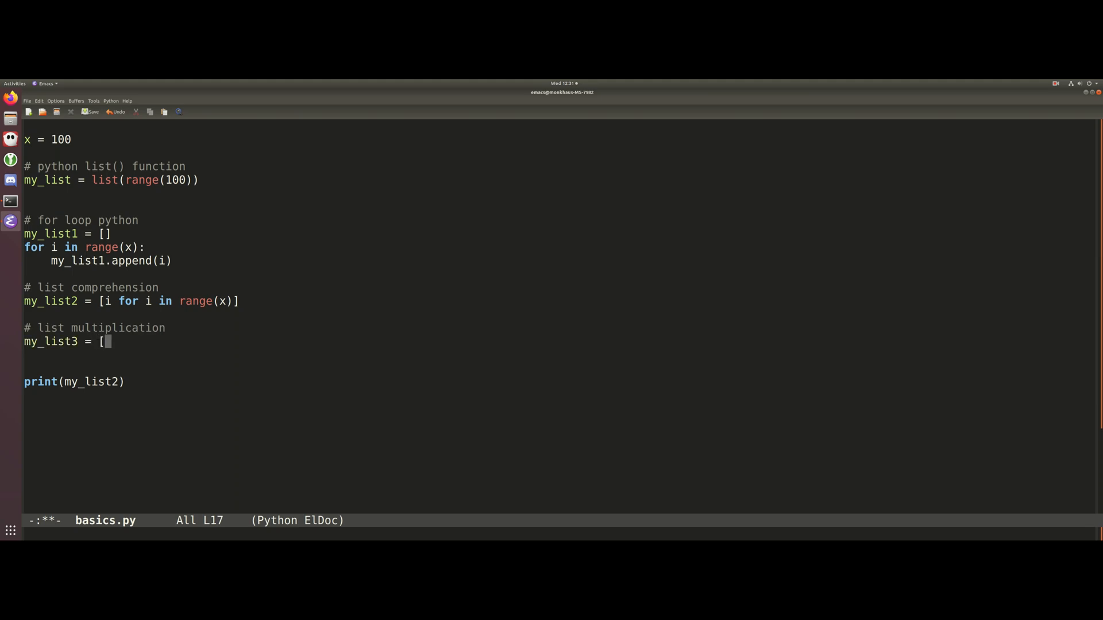
pyautogui.write('0]')
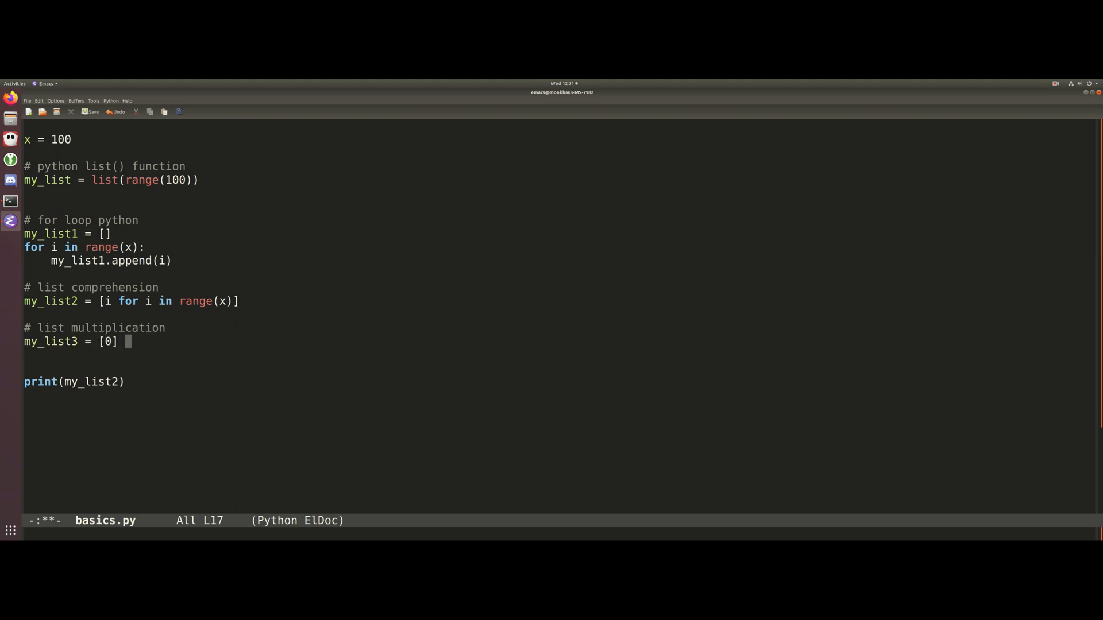
pyautogui.write('* x')
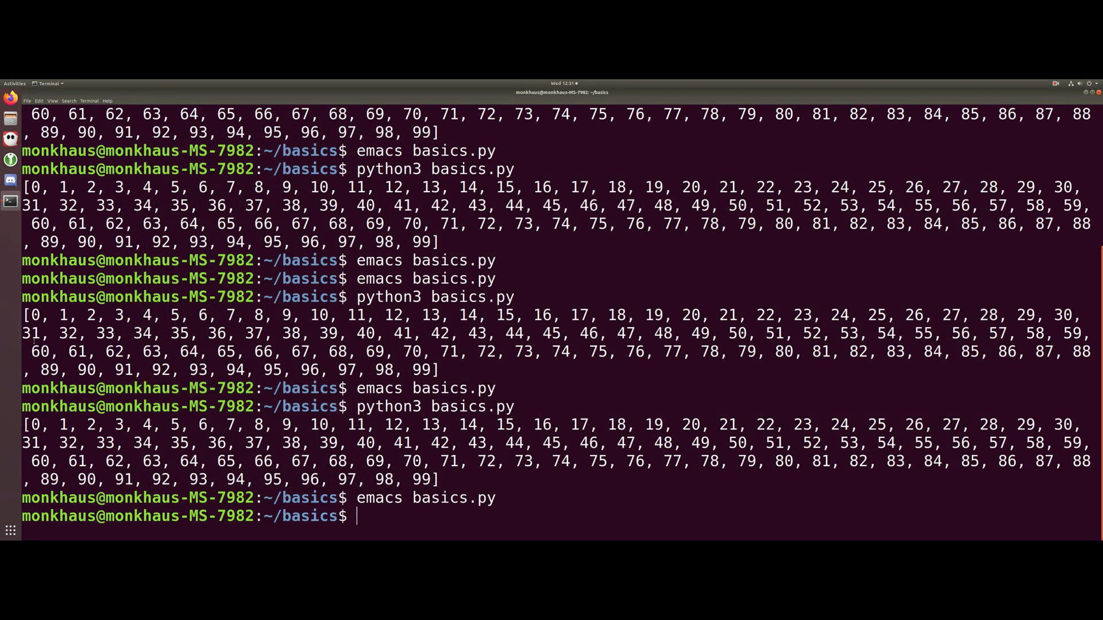
# Step: Run python3 basics.py to print one hundred zeros, then reopen basics.py in Emacs
pyautogui.write('python3 basics.py')
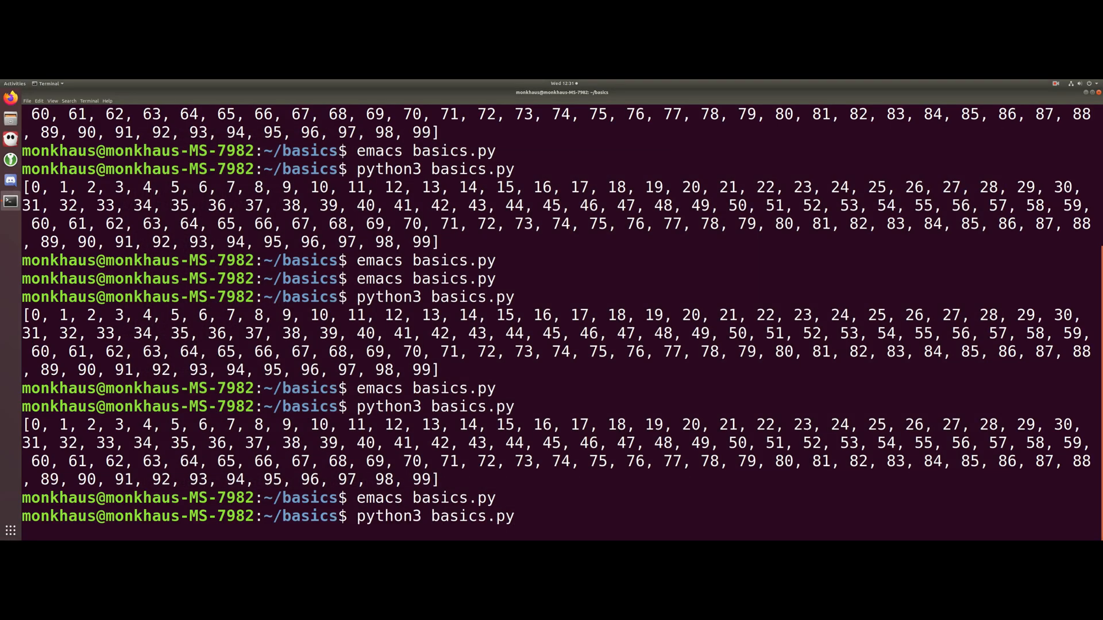
pyautogui.press('Return')
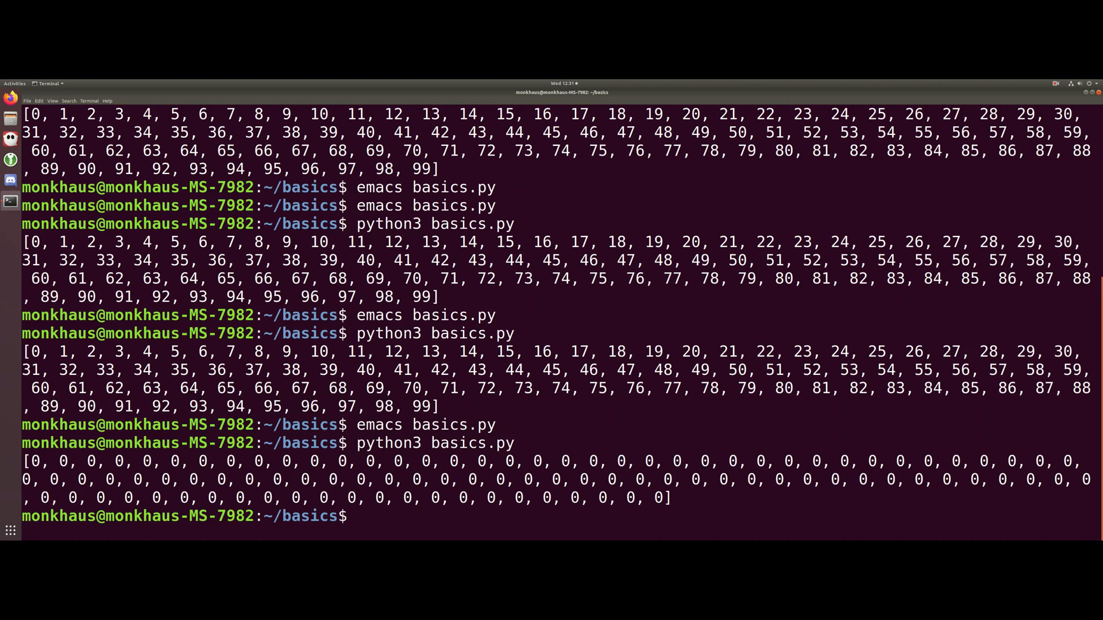
pyautogui.write('emacs basics.py')
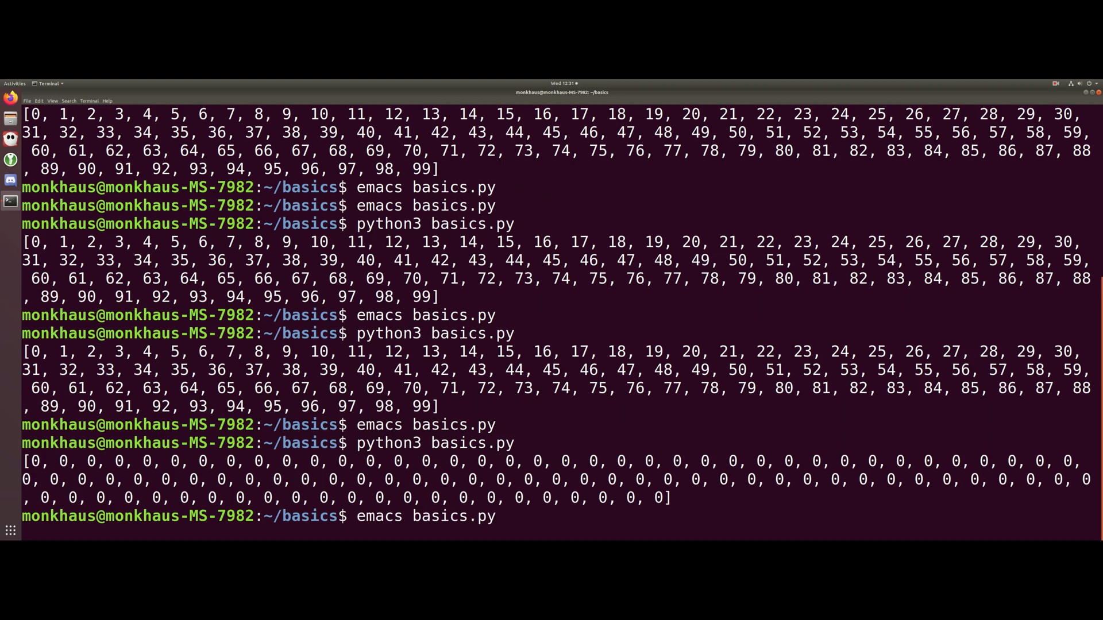
pyautogui.press('Return')
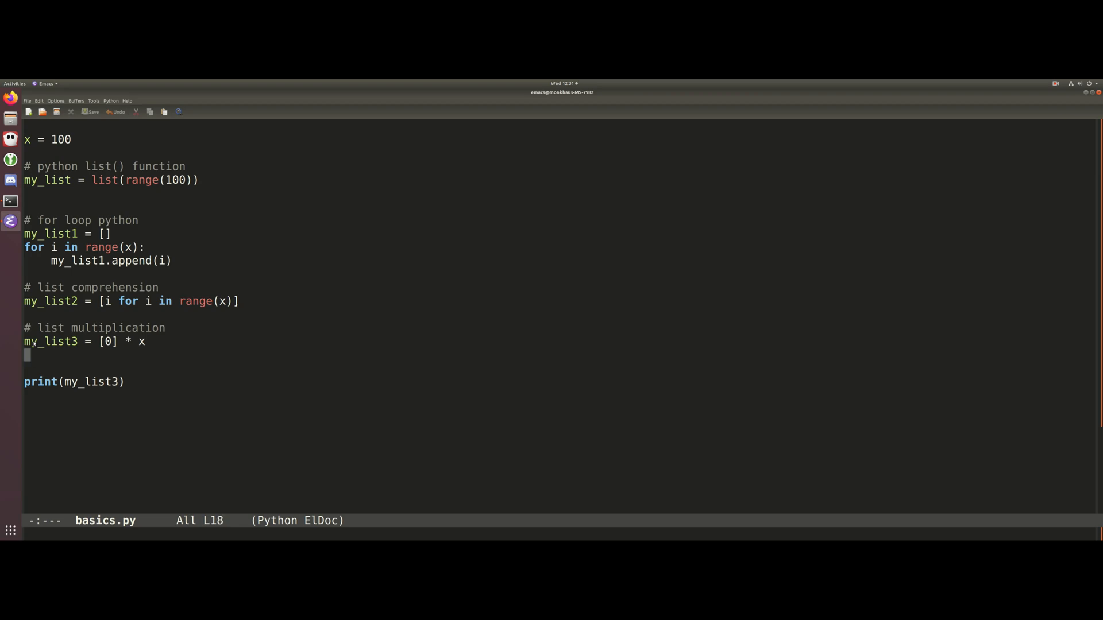
# Step: Insert blank lines above x = 100 and before the print statement
pyautogui.press('Up')
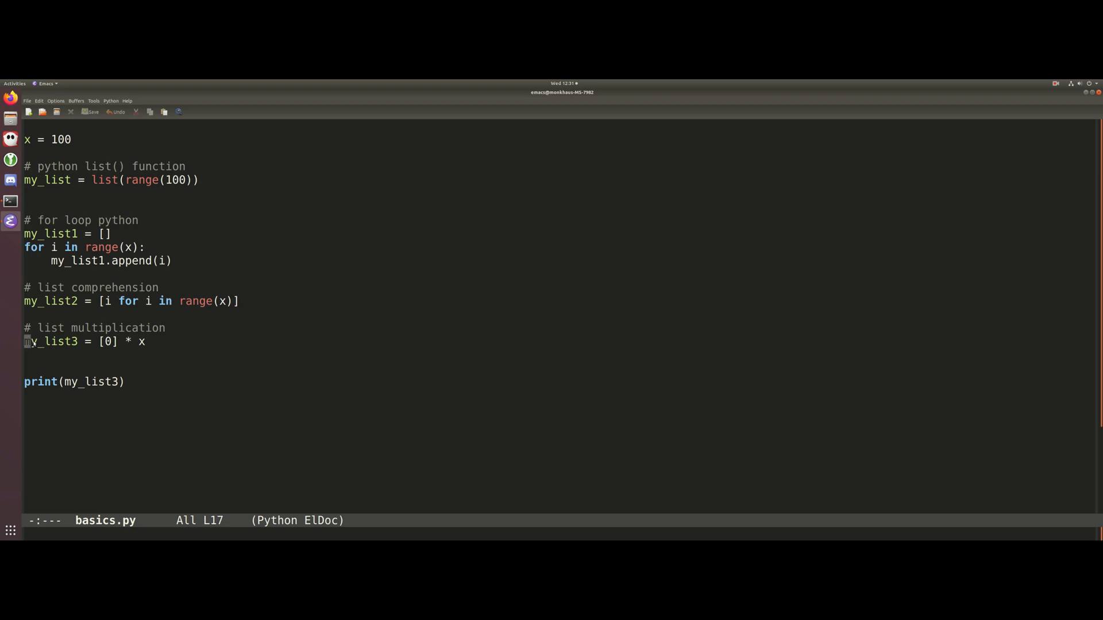
pyautogui.press('Return')
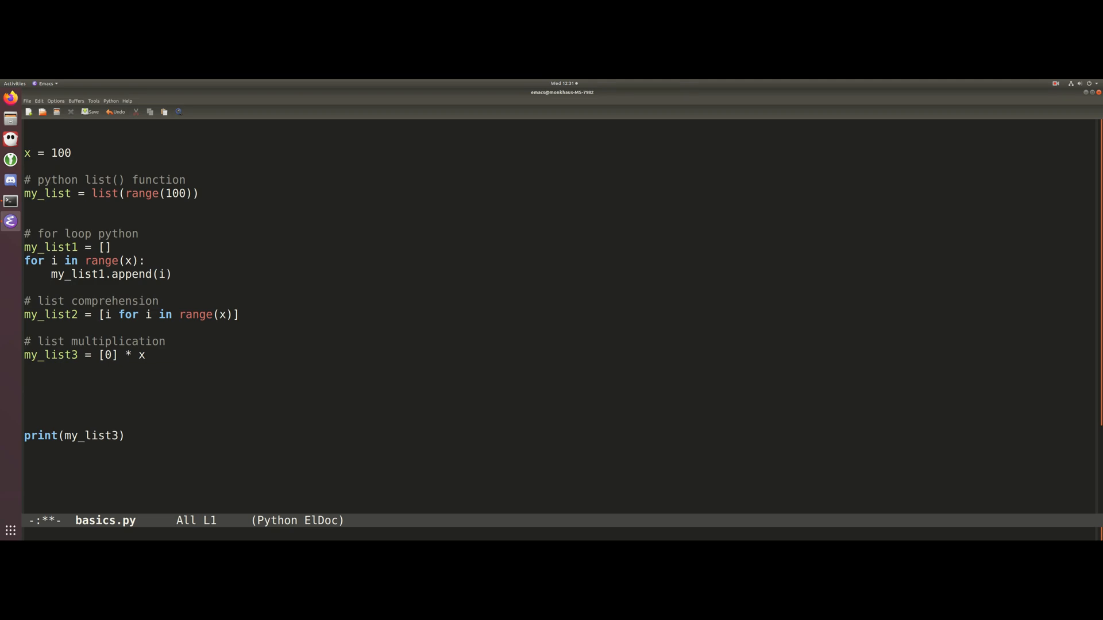
# Step: Add 'import numpy as np' and a '# numpy array' section comment to basics.py
pyautogui.write('import num')
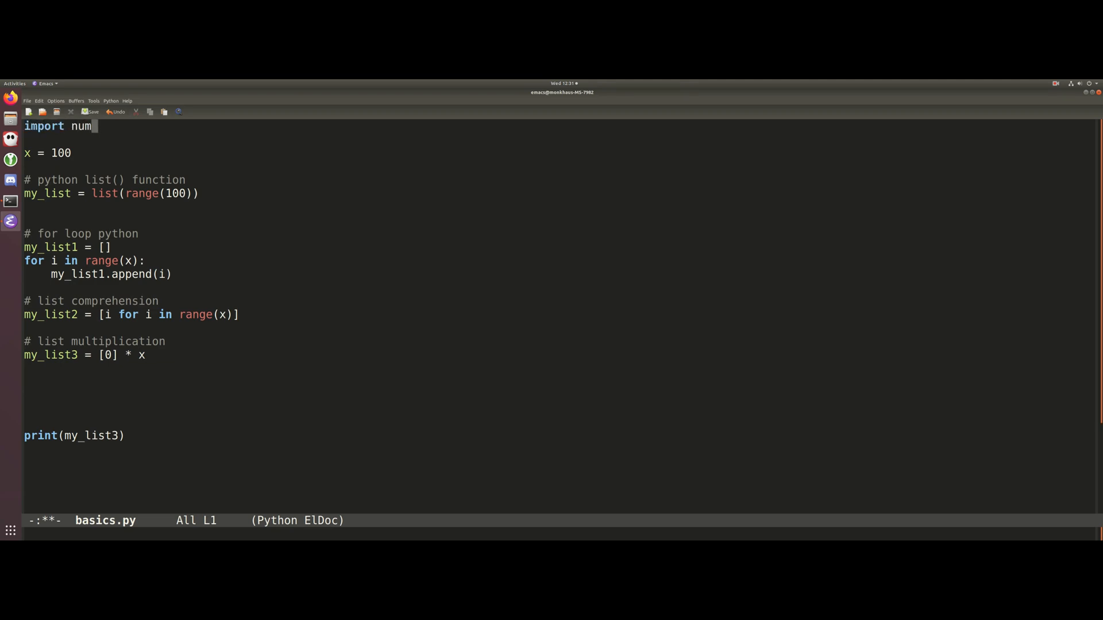
pyautogui.write('py as np')
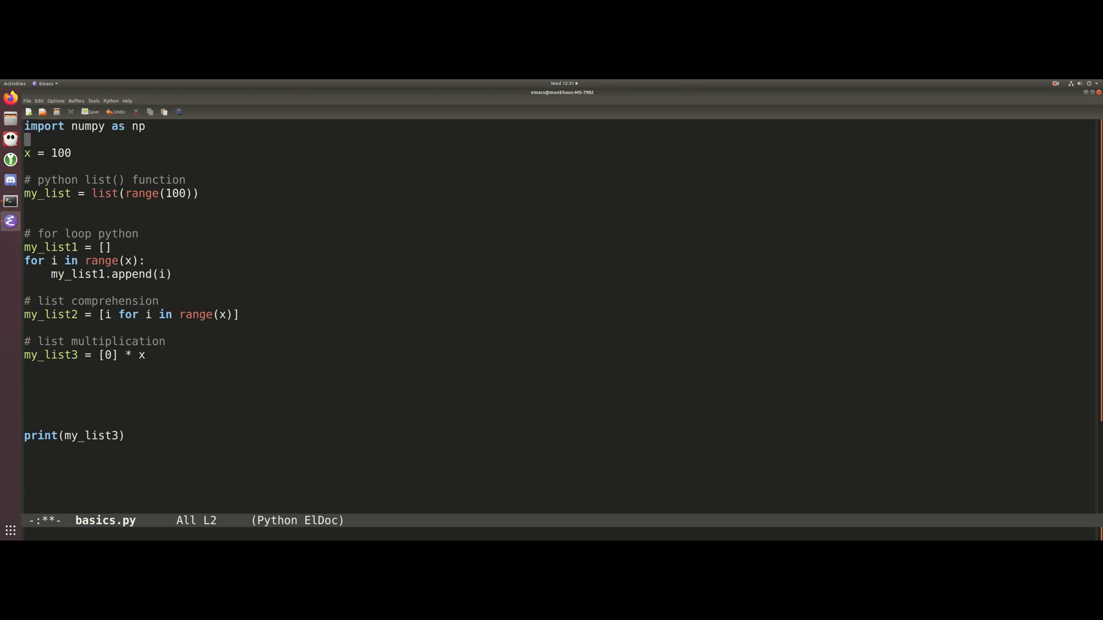
pyautogui.write('#')
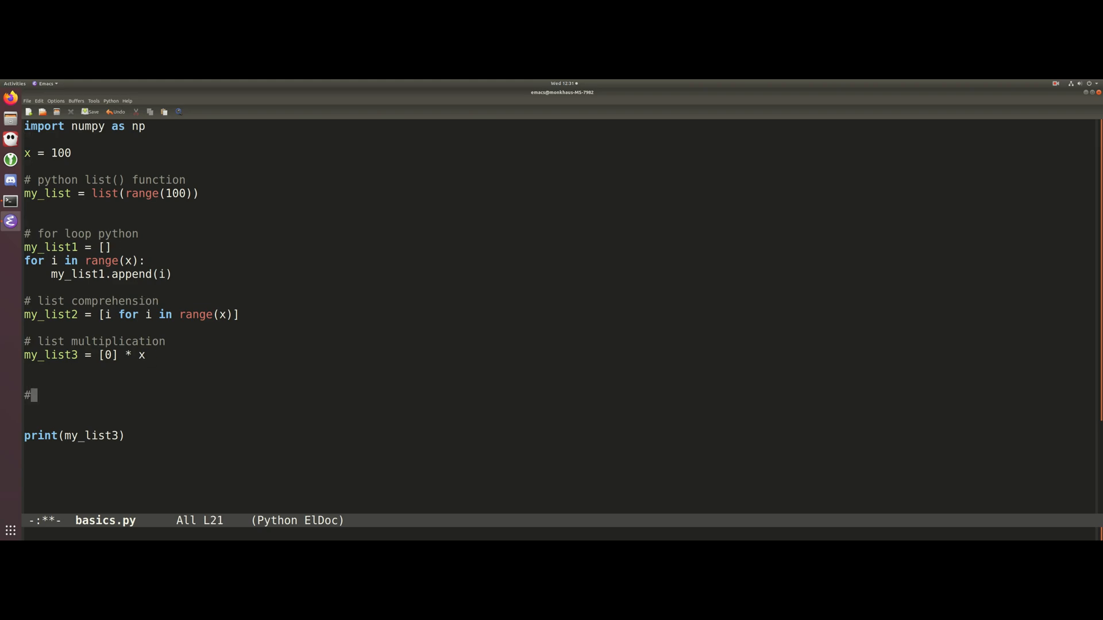
pyautogui.write('numpy')
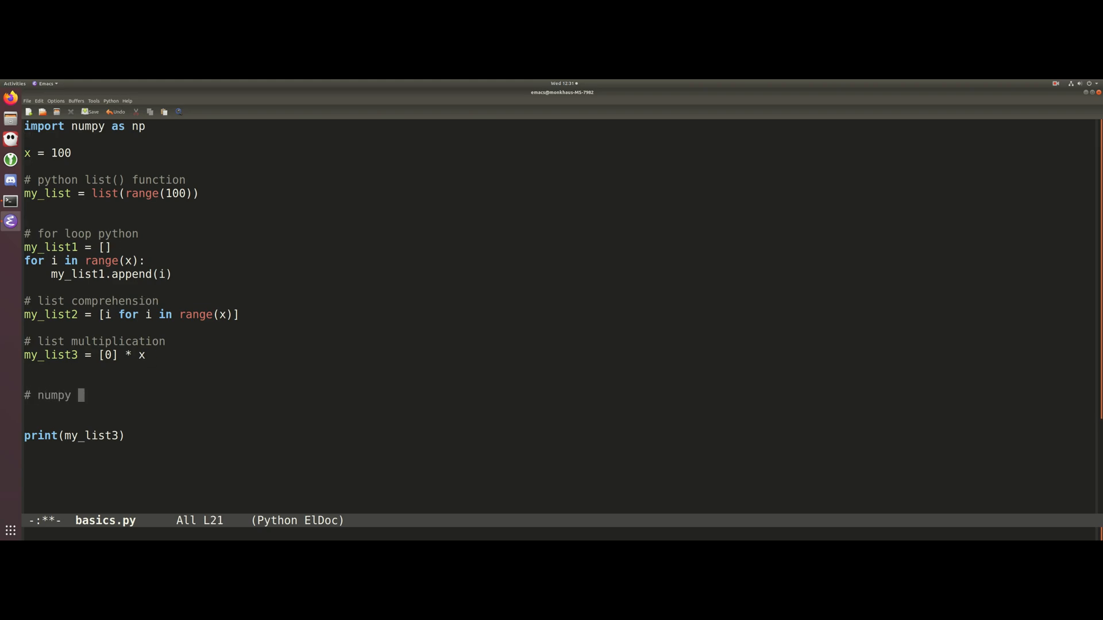
pyautogui.write('array')
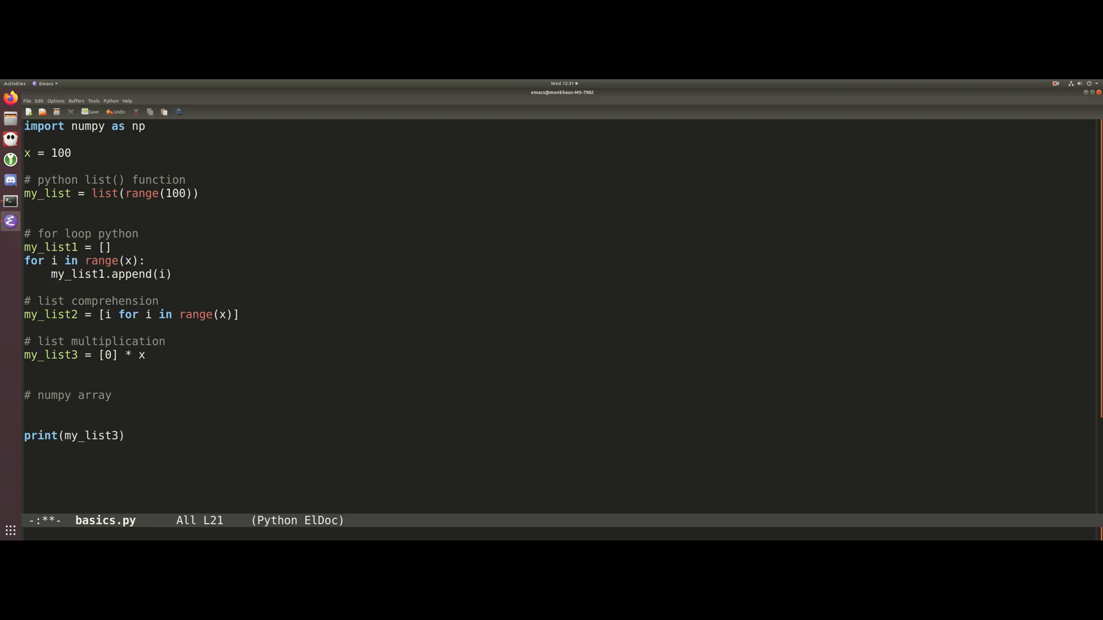
# Step: Define my_list4 = np.arange(x) and run python3 basics.py, printing an array of 0–99
pyautogui.write('m')
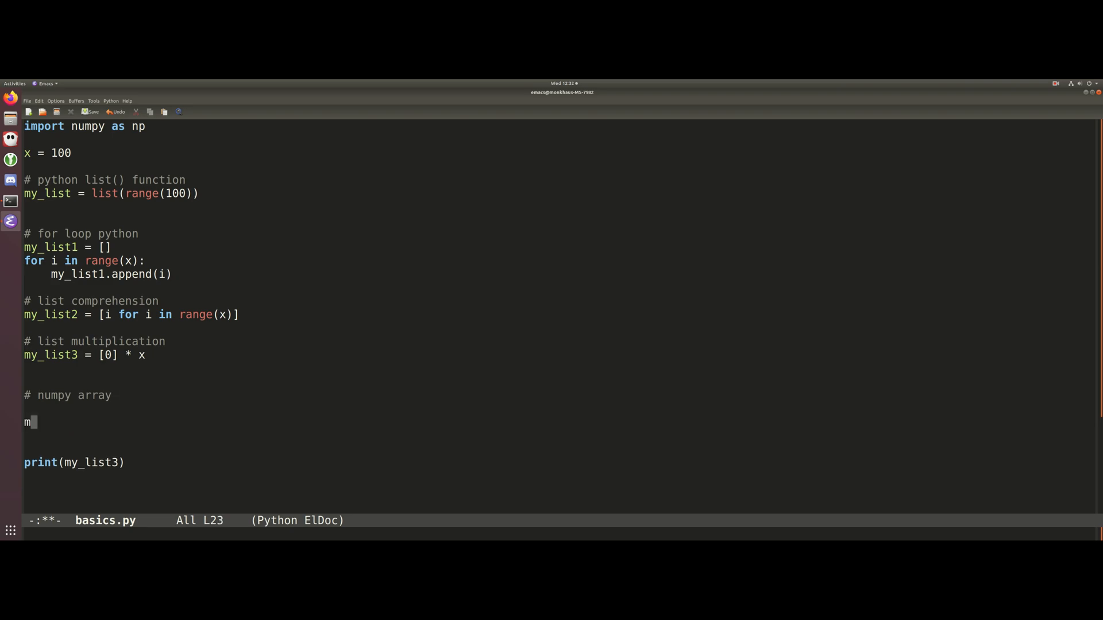
pyautogui.write('y_list4 = np.')
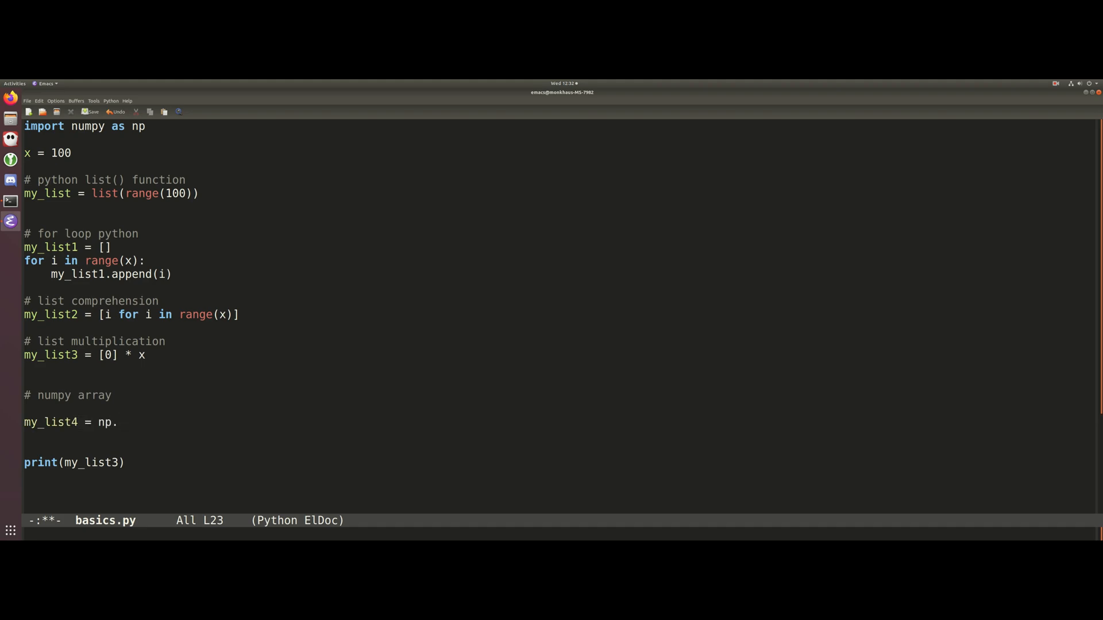
pyautogui.write('arange()')
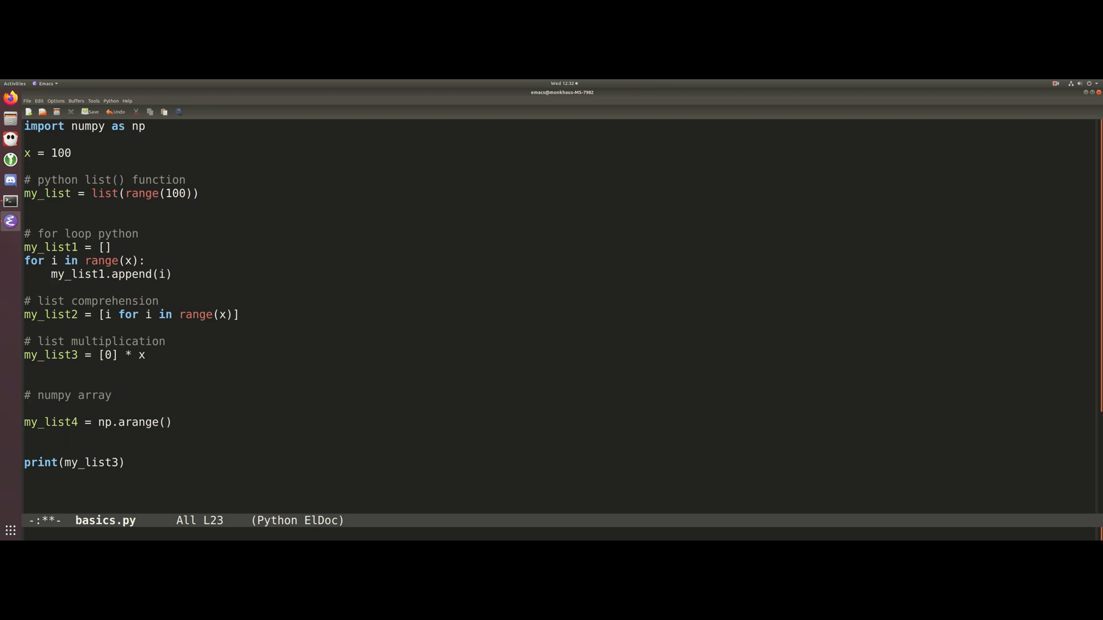
pyautogui.write('x')
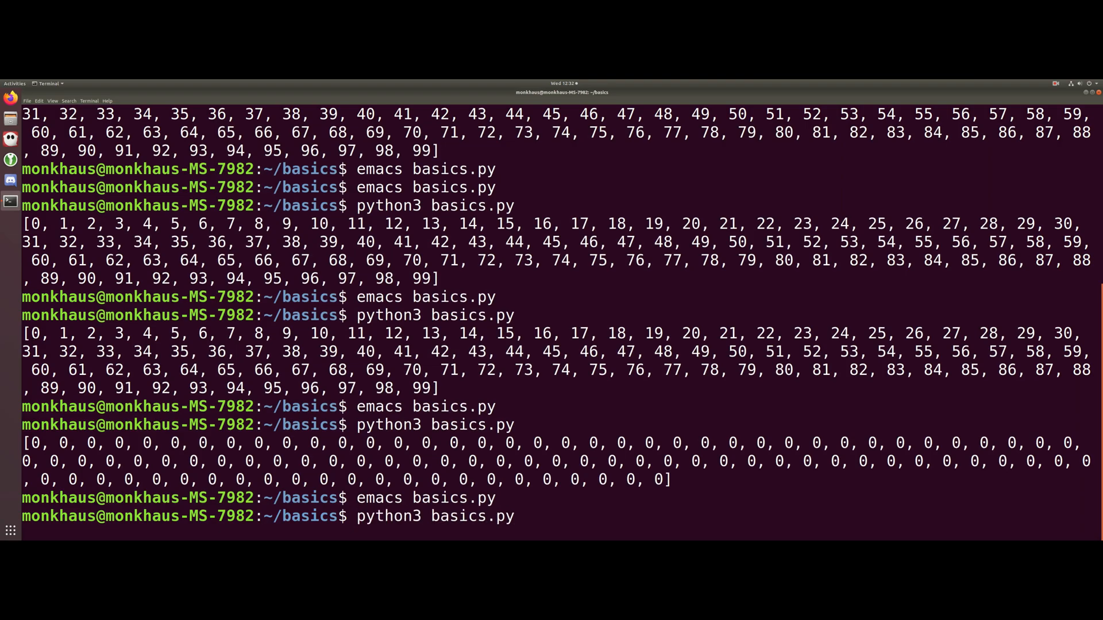
pyautogui.press('Return')
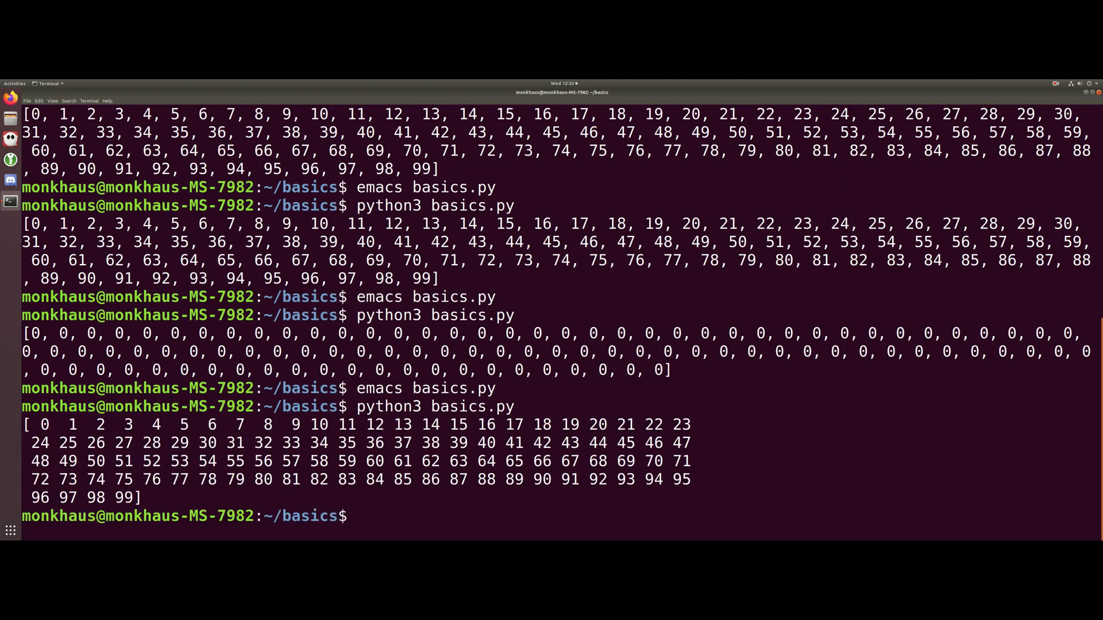